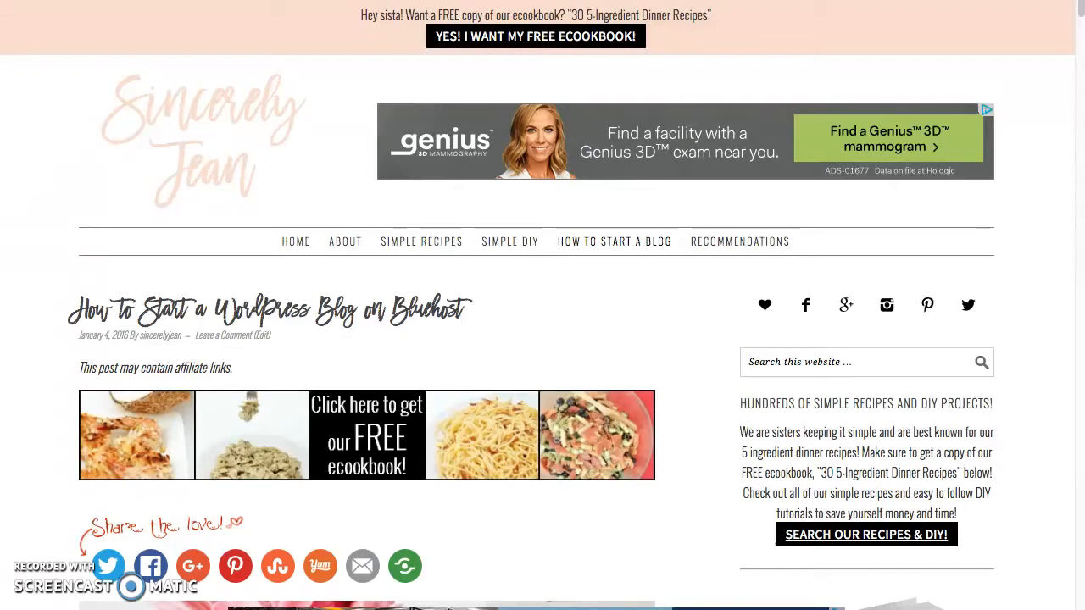
{"action": "mouse_move", "coordinate": [458, 285]}
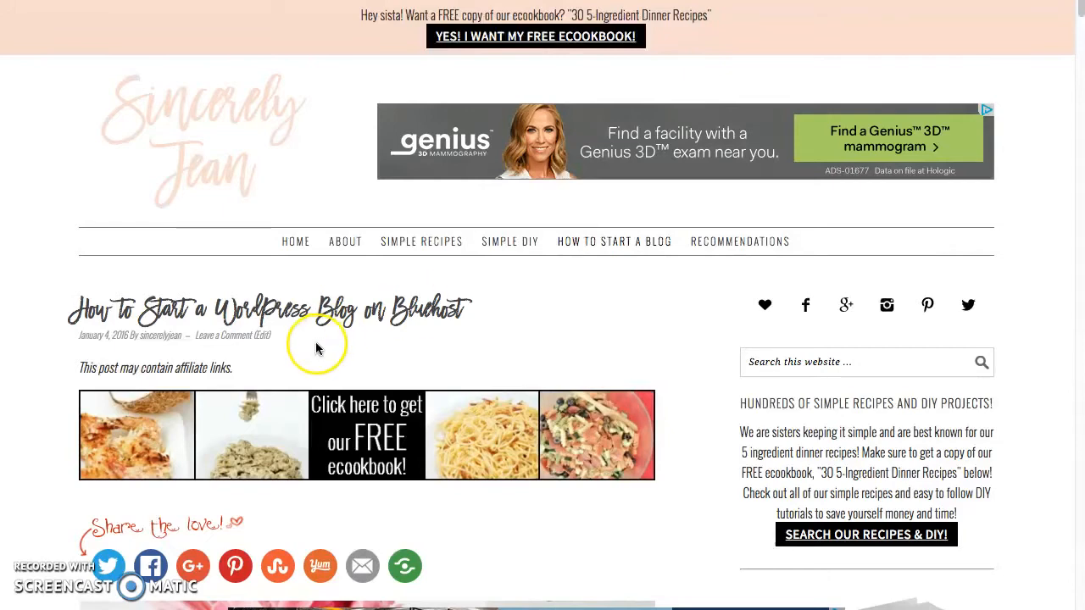
Scroll the blog post down to Step #3 and its Framework and Theme section
{"action": "scroll", "scroll_direction": "down", "scroll_amount": 3}
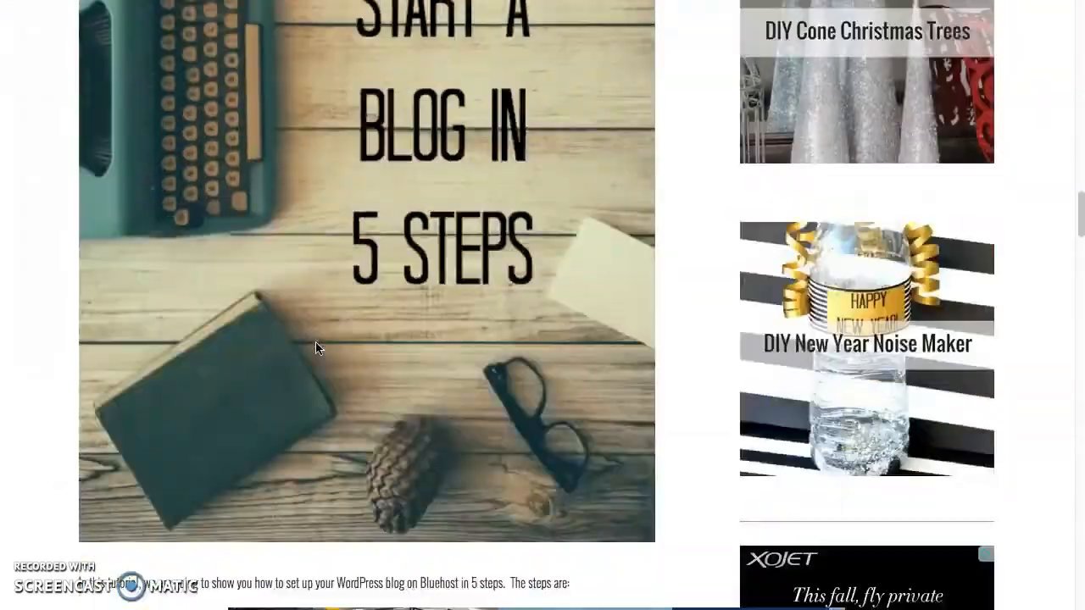
{"action": "scroll", "scroll_direction": "down", "scroll_amount": 3}
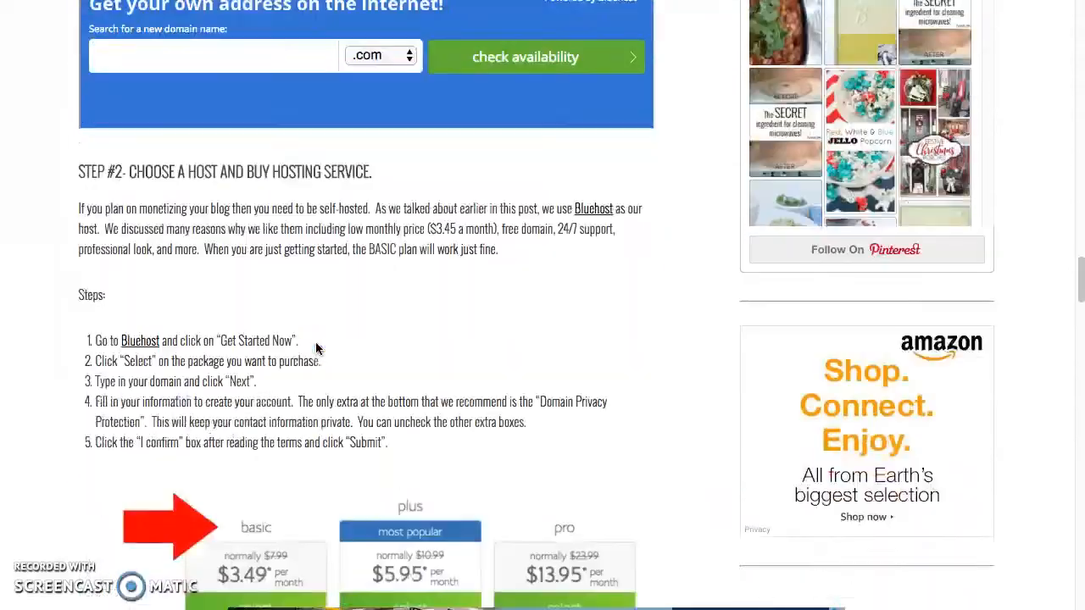
{"action": "scroll", "scroll_direction": "down", "scroll_amount": 3}
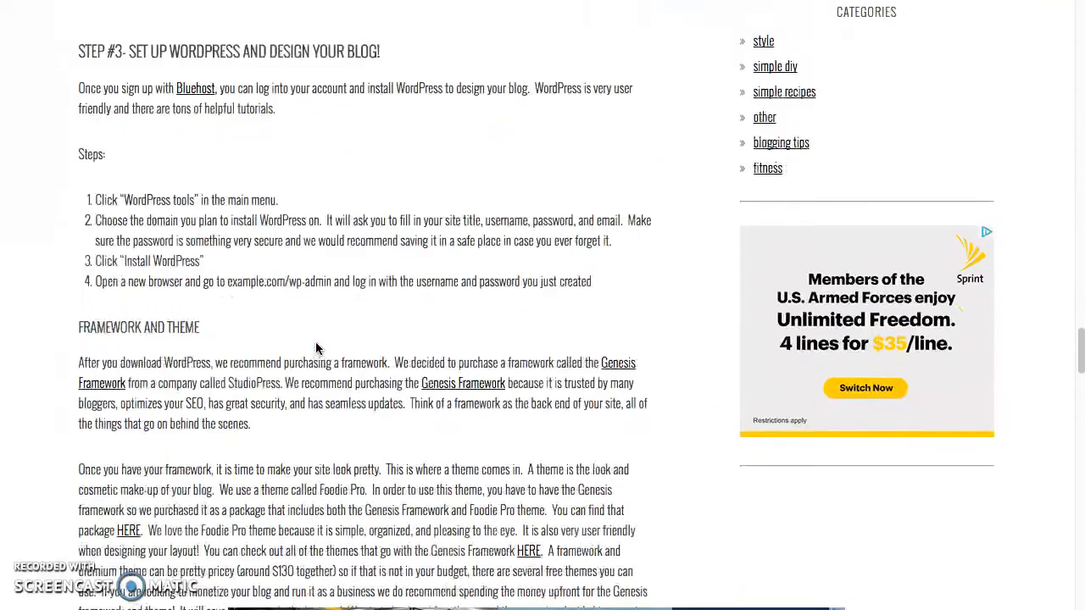
{"action": "scroll", "scroll_direction": "down", "scroll_amount": 3}
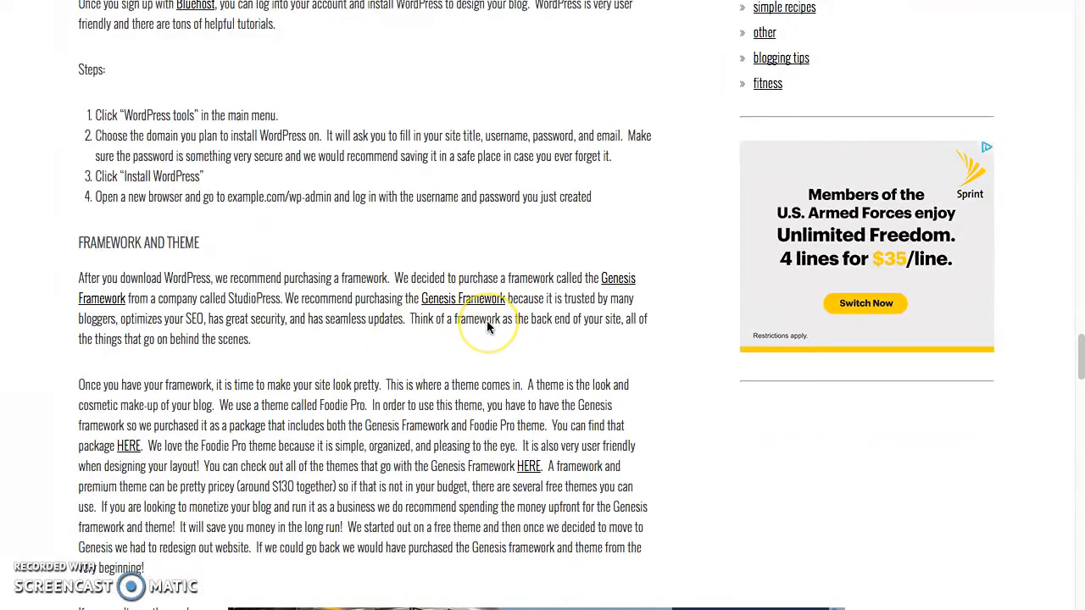
{"action": "mouse_move", "coordinate": [489, 325]}
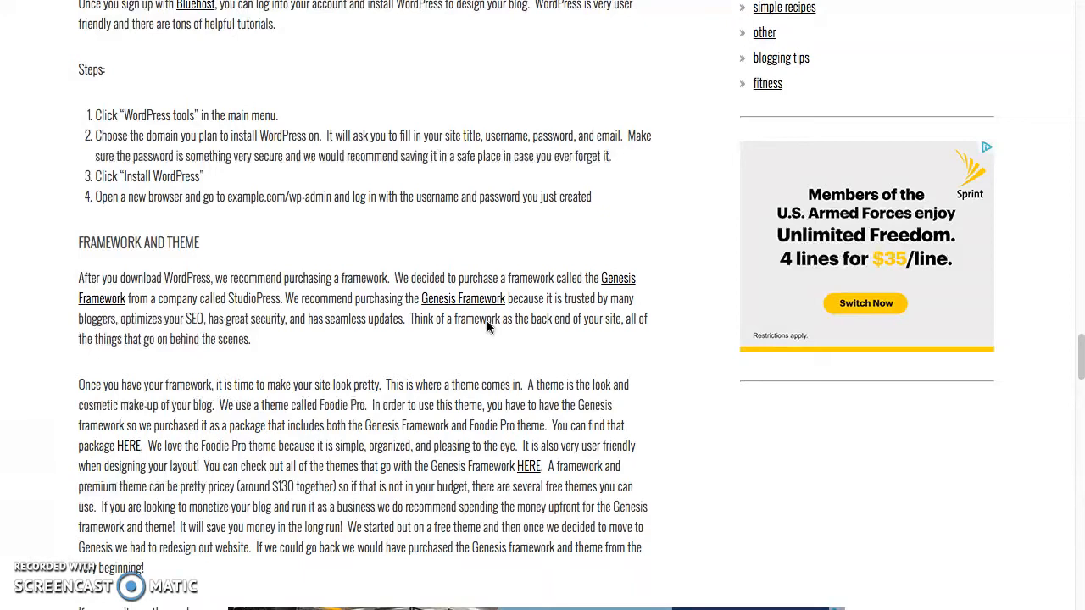
{"action": "mouse_move", "coordinate": [498, 319]}
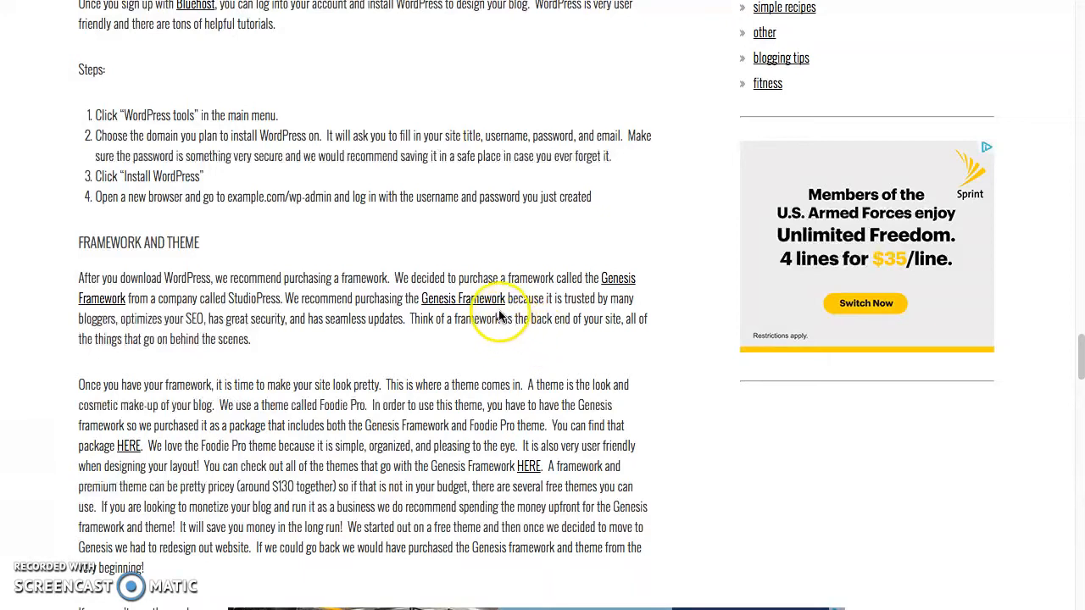
{"action": "mouse_move", "coordinate": [224, 382]}
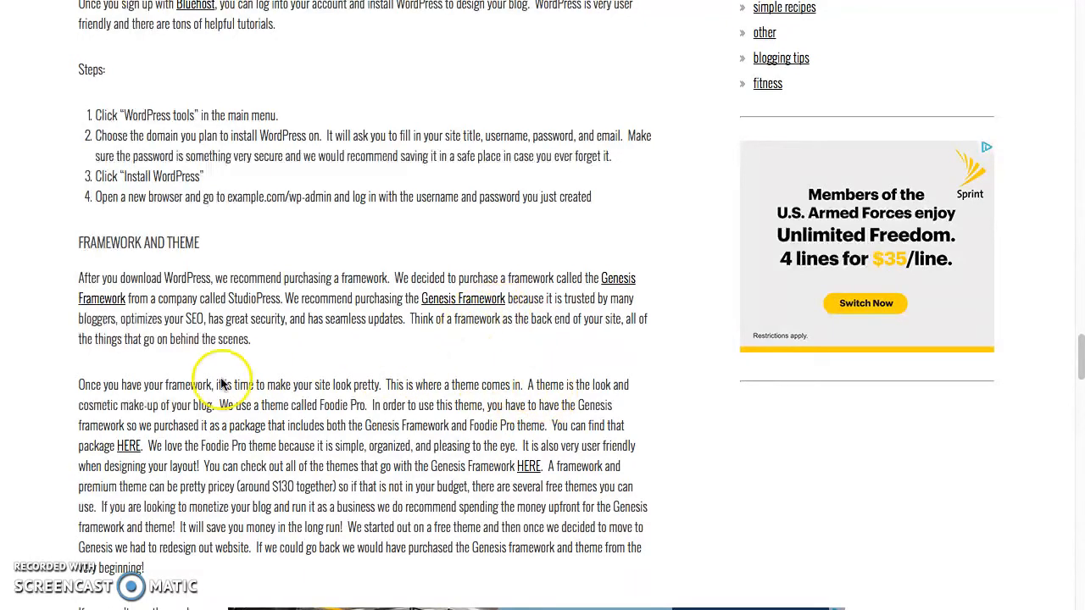
{"action": "mouse_move", "coordinate": [190, 403]}
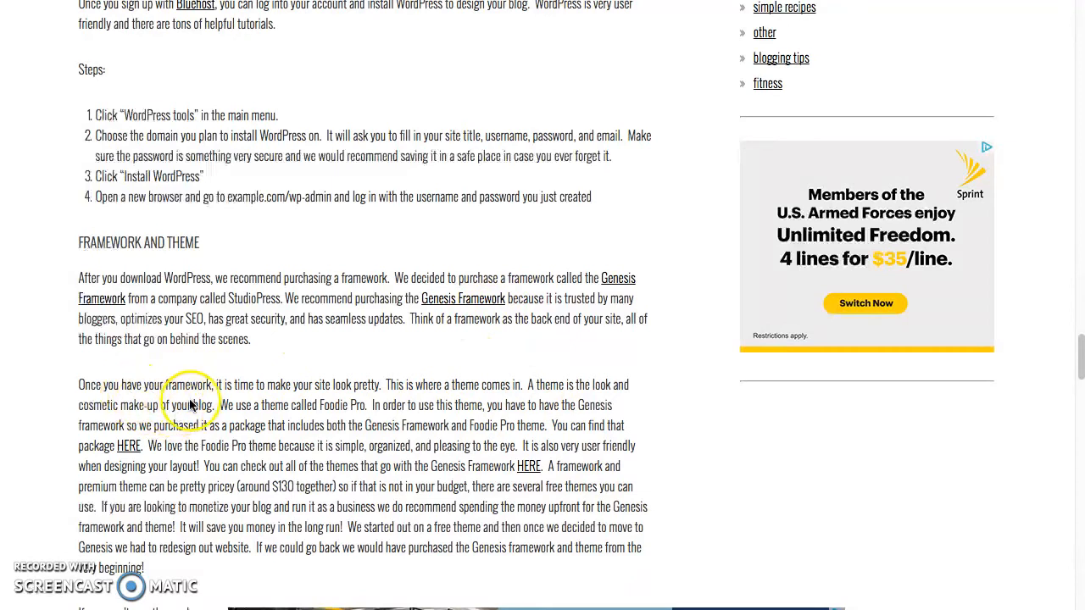
{"action": "mouse_move", "coordinate": [224, 399]}
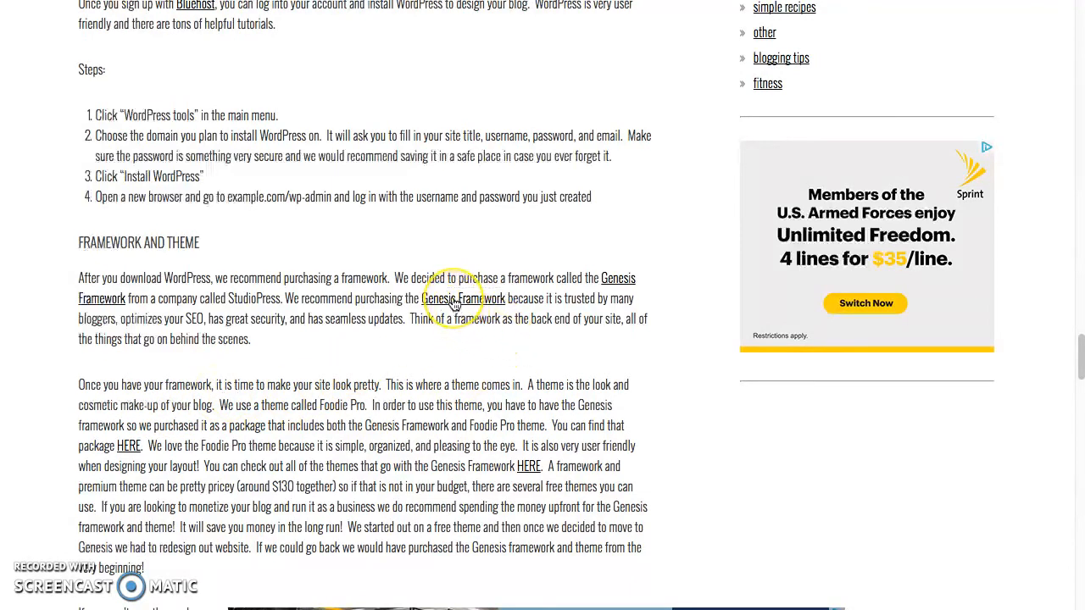
Go from the post's Genesis Framework link to the StudioPress 101 beginners' overview
{"action": "left_click", "coordinate": [465, 299]}
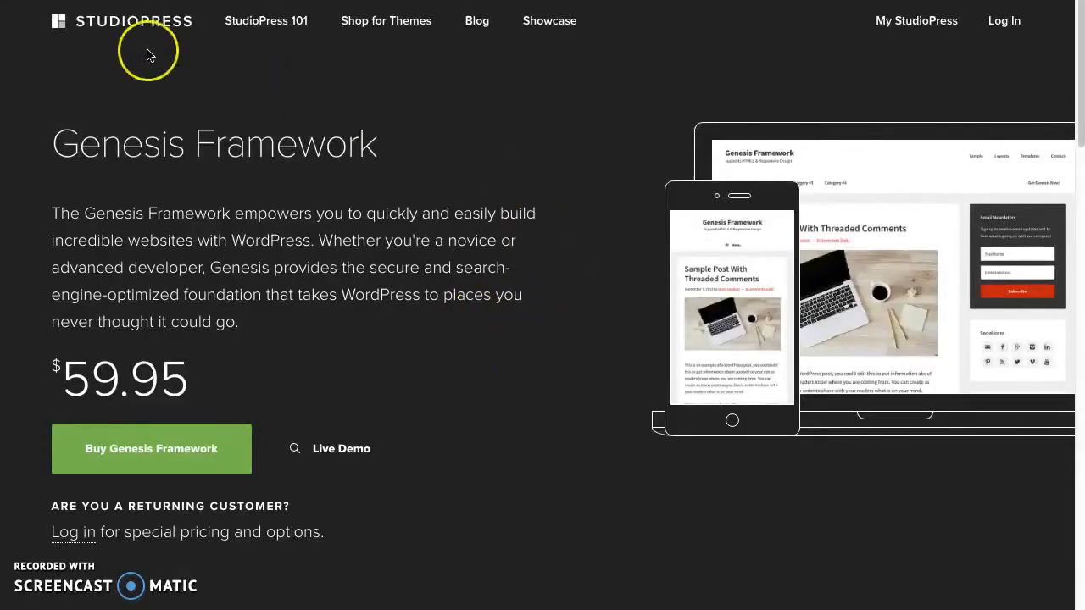
{"action": "mouse_move", "coordinate": [309, 71]}
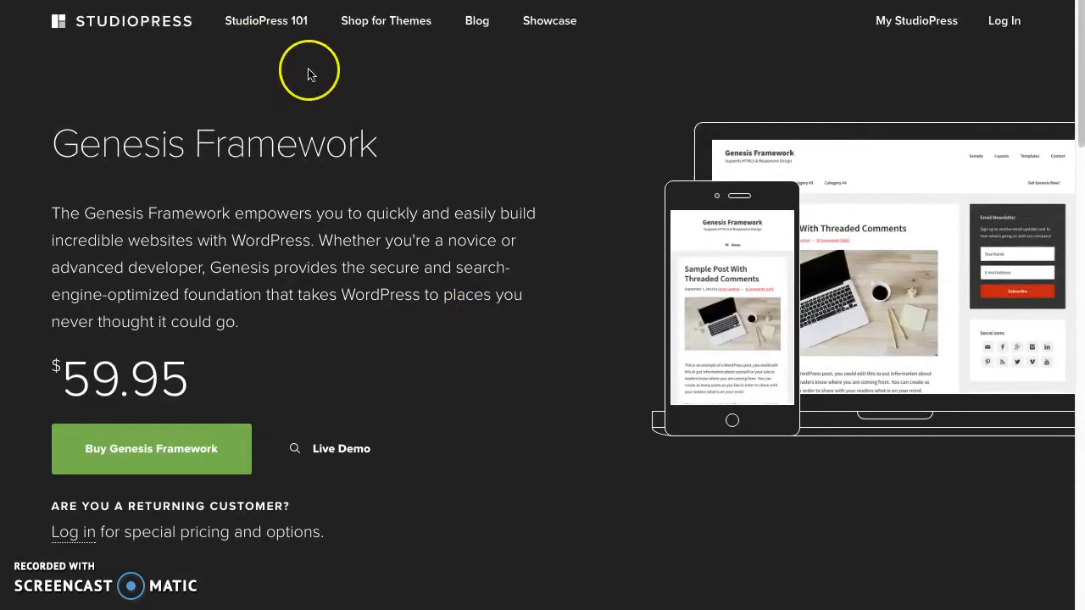
{"action": "mouse_move", "coordinate": [266, 20]}
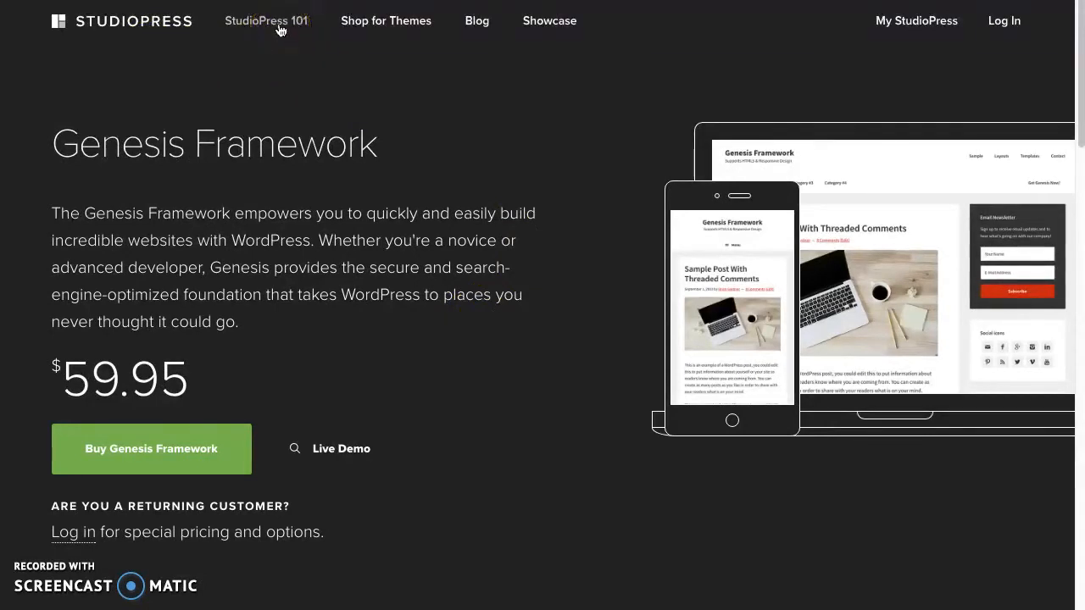
{"action": "left_click", "coordinate": [265, 21]}
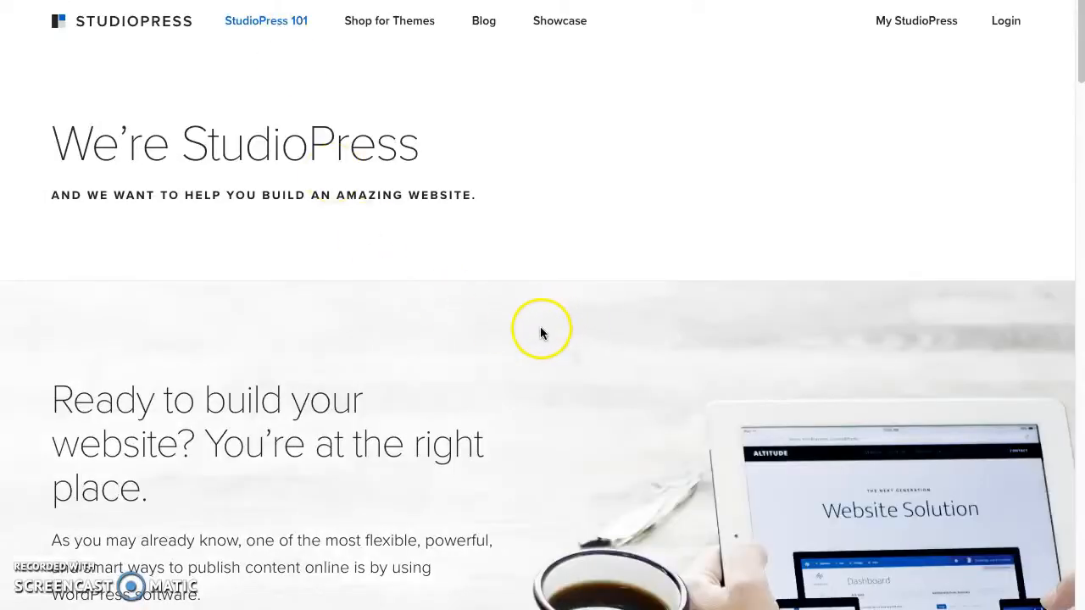
{"action": "scroll", "scroll_direction": "down", "scroll_amount": 3}
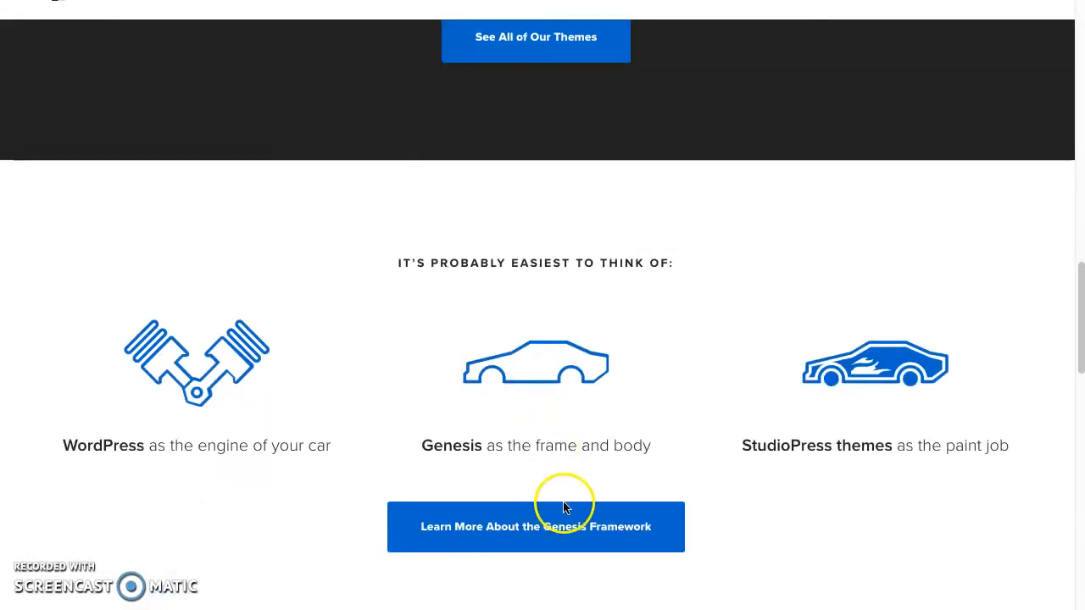
Follow Learn More About the Genesis Framework to the Why Genesis is the Foundation page
{"action": "left_click", "coordinate": [536, 525]}
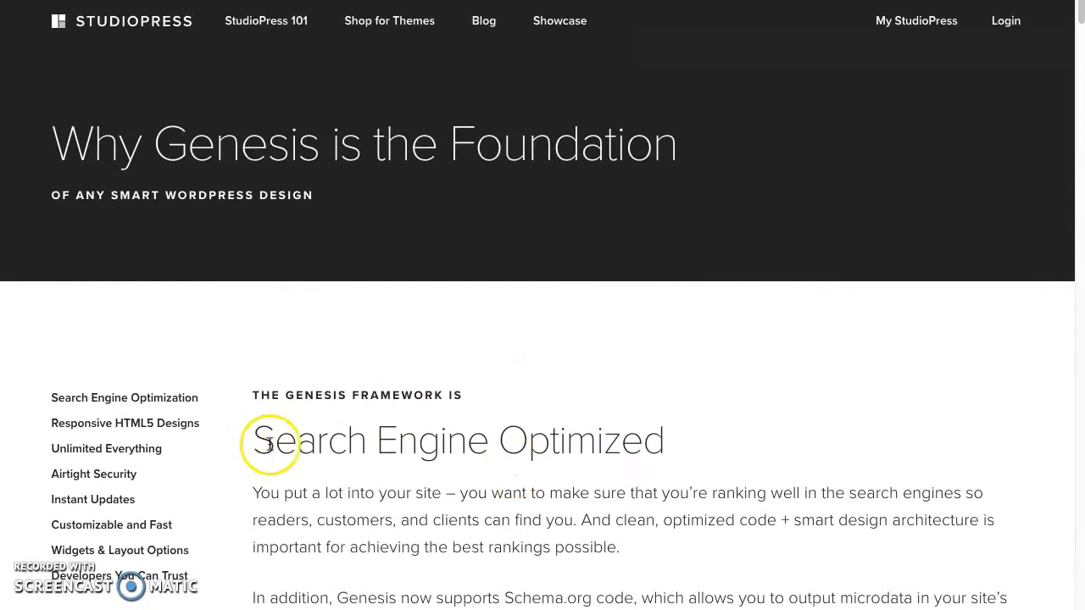
{"action": "mouse_move", "coordinate": [30, 526]}
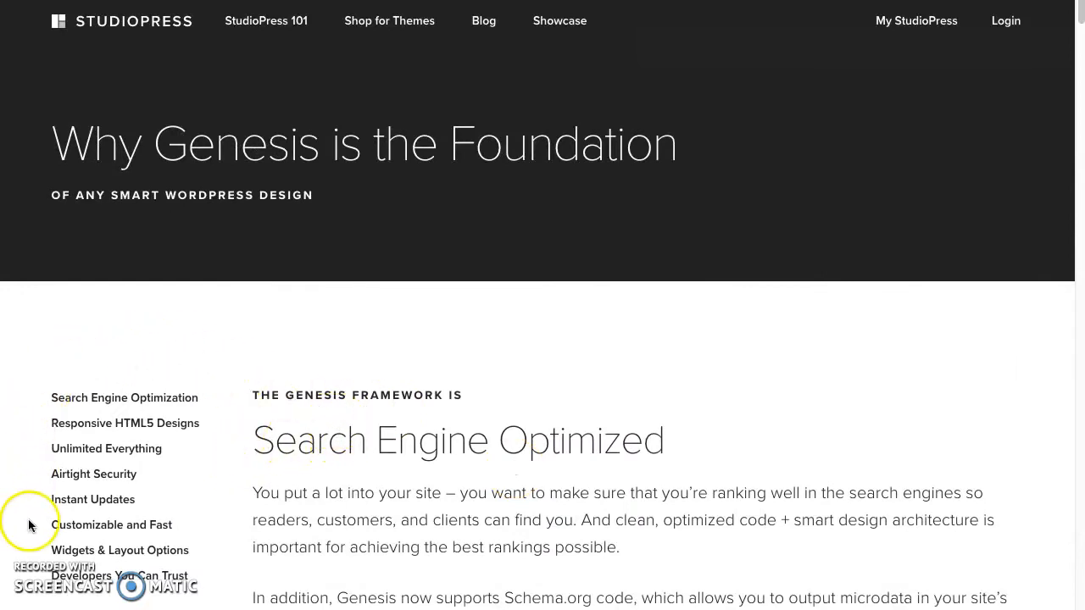
{"action": "mouse_move", "coordinate": [88, 348]}
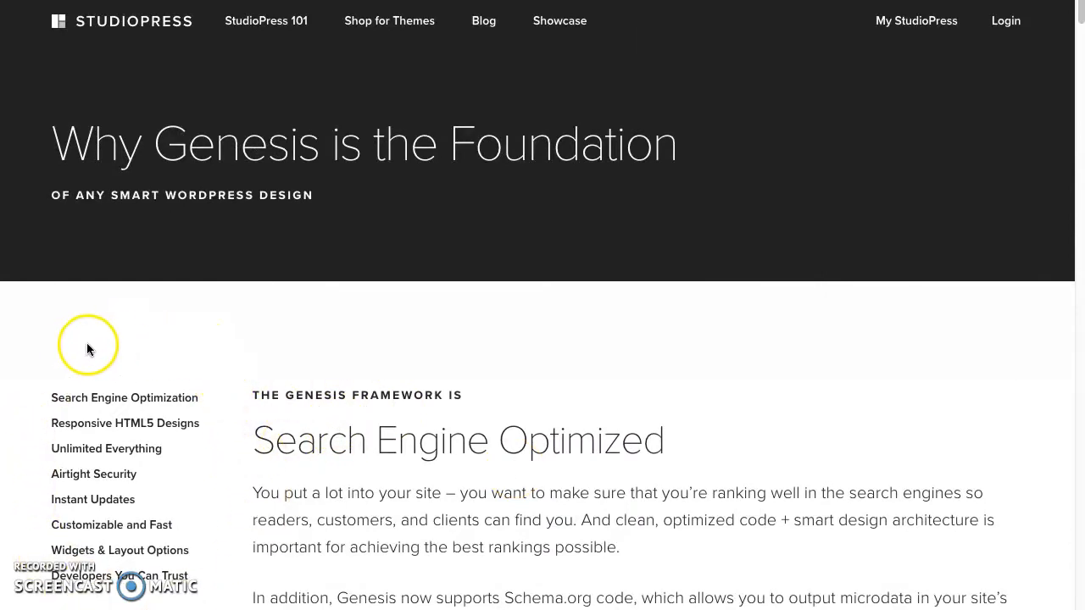
{"action": "mouse_move", "coordinate": [261, 549]}
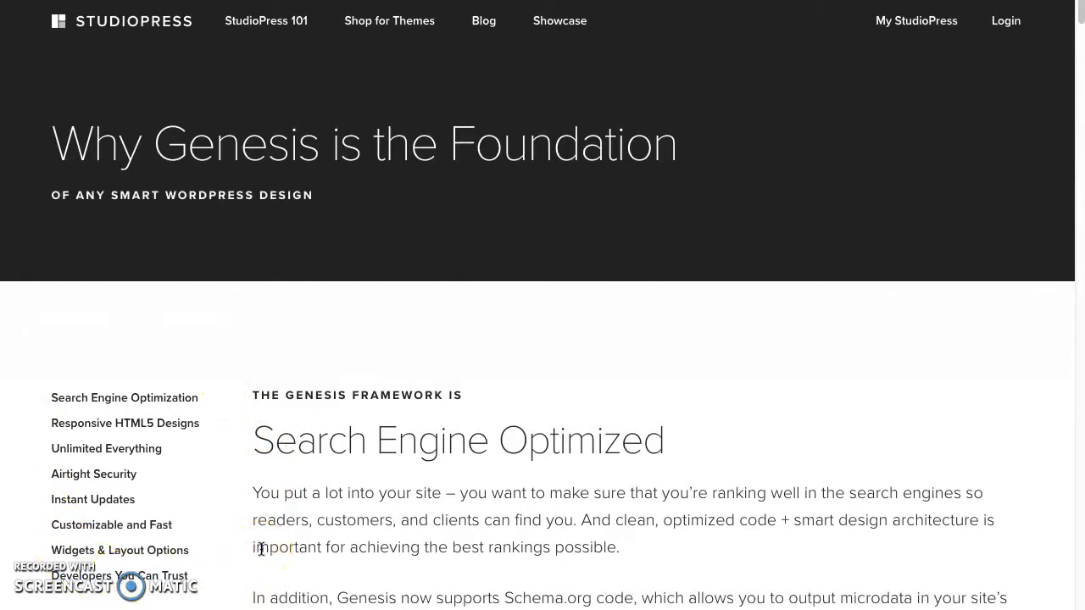
{"action": "mouse_move", "coordinate": [132, 407]}
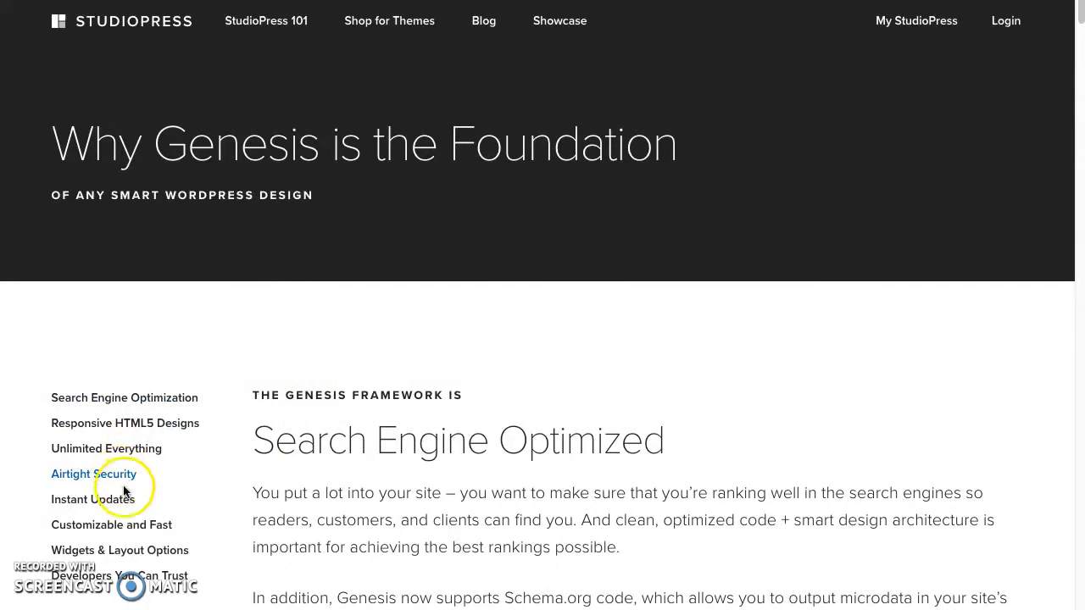
{"action": "mouse_move", "coordinate": [93, 499]}
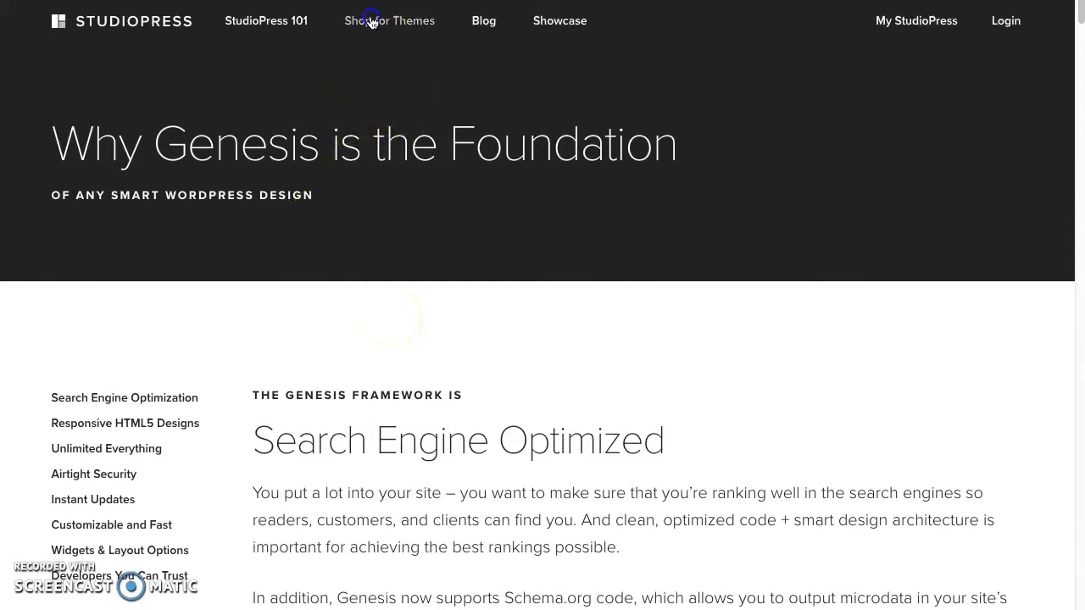
Browse the Premium WordPress Themes catalogue down to the Foodie Pro Theme card
{"action": "left_click", "coordinate": [390, 20]}
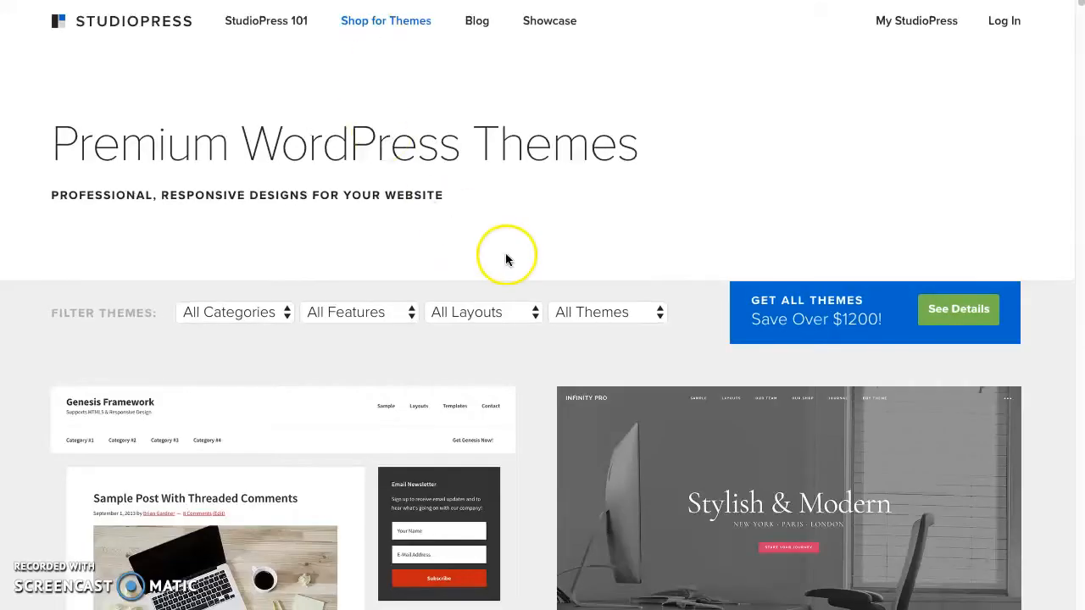
{"action": "mouse_move", "coordinate": [532, 403]}
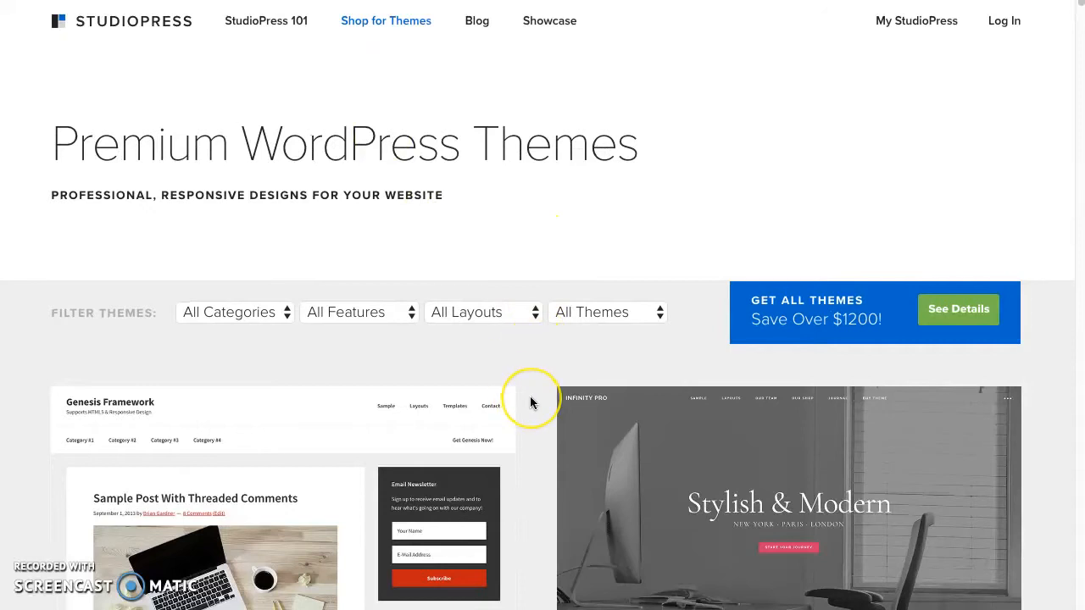
{"action": "scroll", "scroll_direction": "down", "scroll_amount": 3}
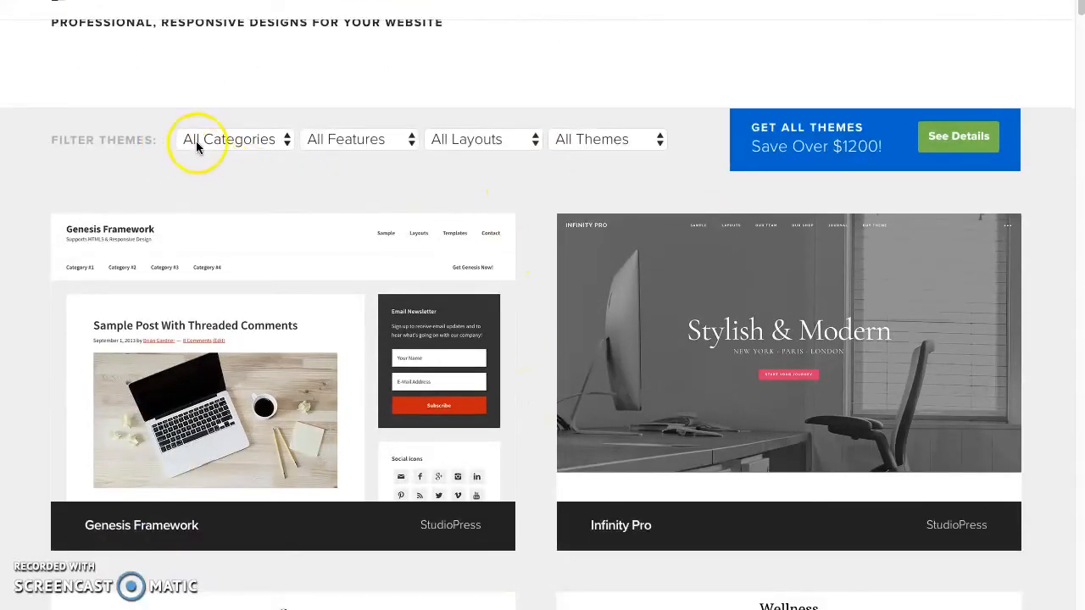
{"action": "mouse_move", "coordinate": [394, 193]}
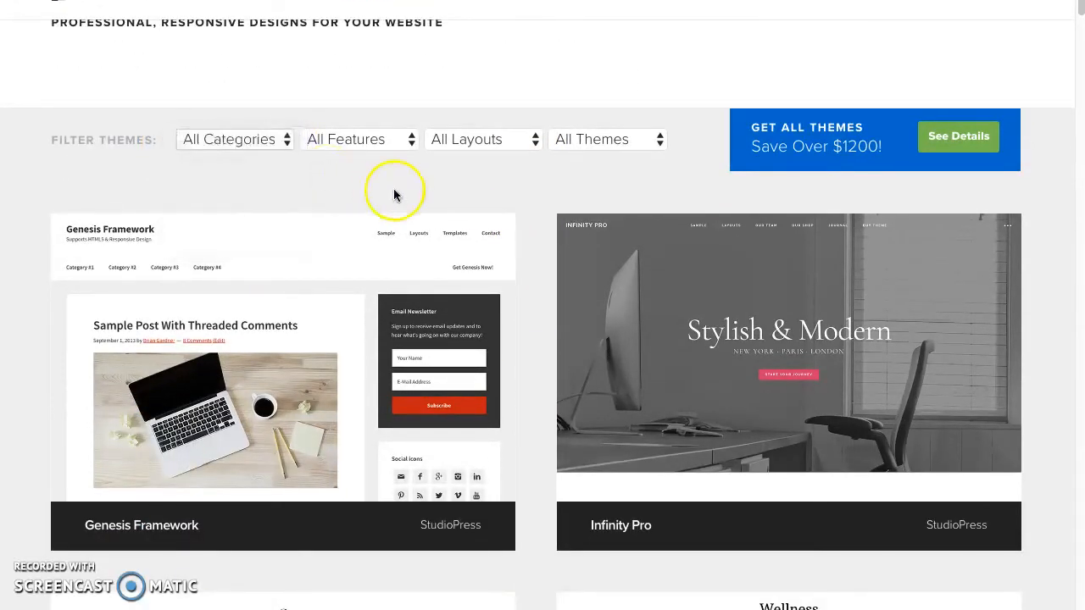
{"action": "scroll", "scroll_direction": "down", "scroll_amount": 3}
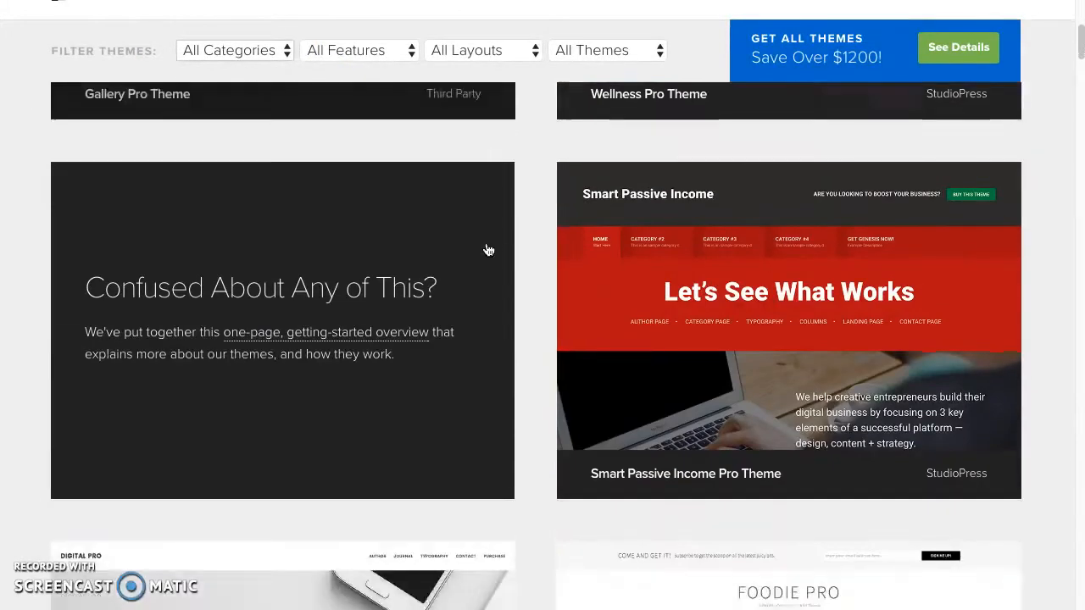
{"action": "scroll", "scroll_direction": "down", "scroll_amount": 3}
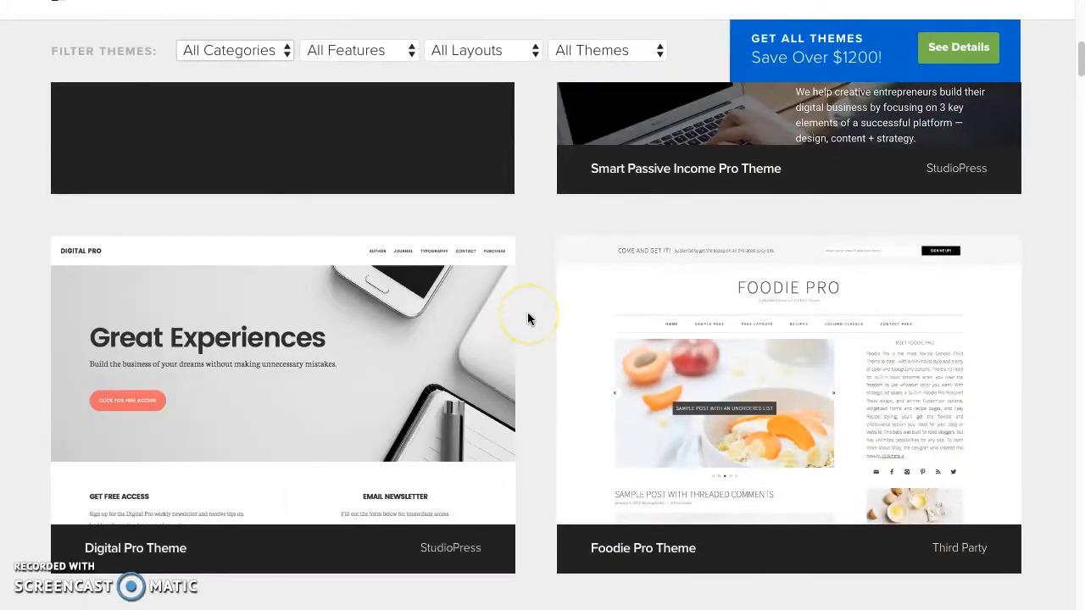
{"action": "scroll", "scroll_direction": "down", "scroll_amount": 3}
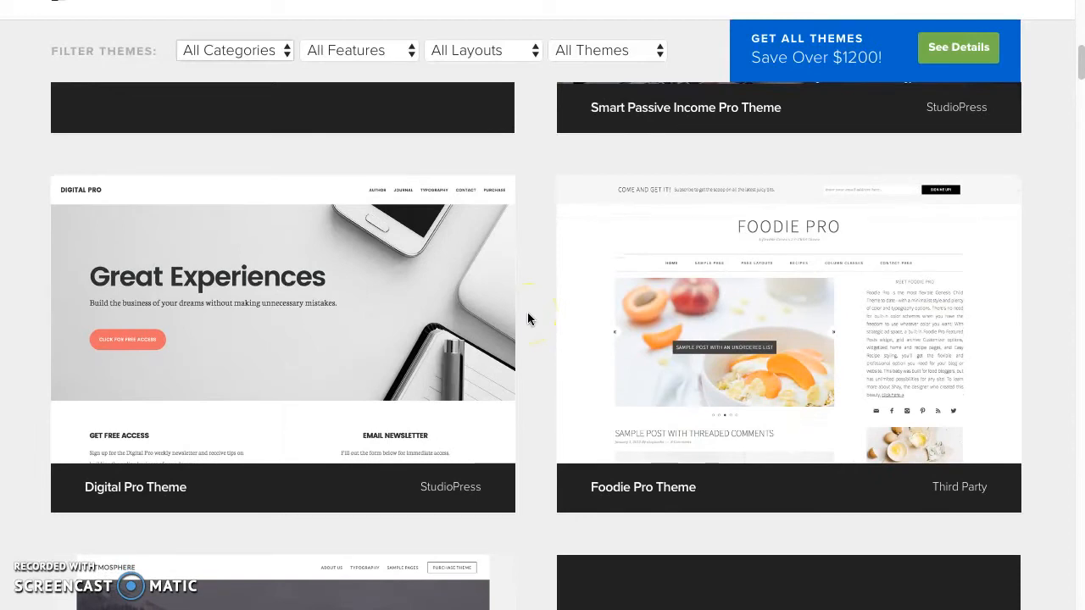
{"action": "scroll", "scroll_direction": "down", "scroll_amount": 3}
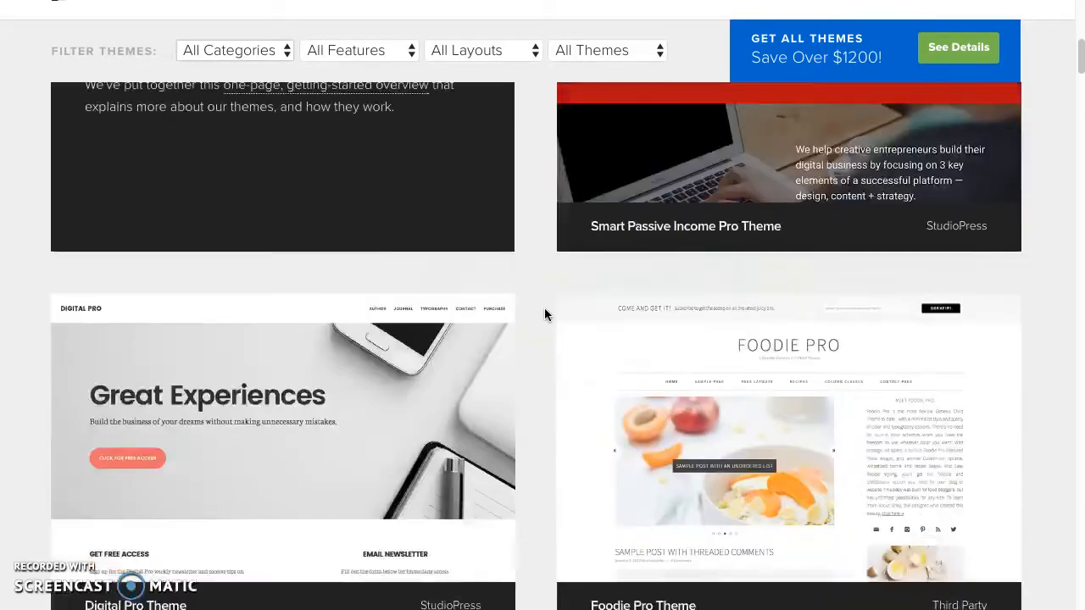
{"action": "mouse_move", "coordinate": [697, 356]}
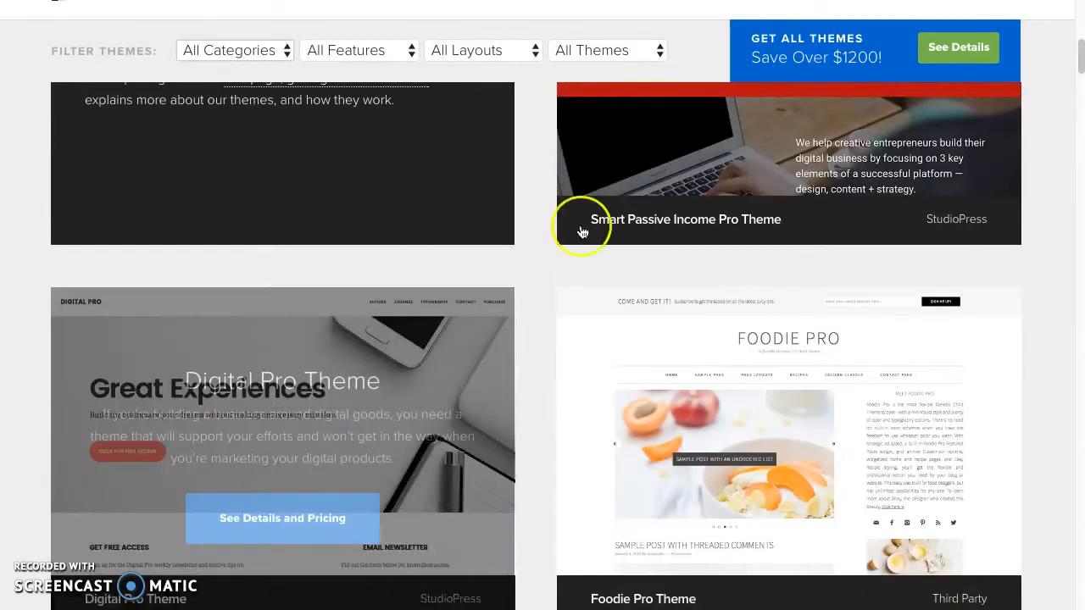
{"action": "mouse_move", "coordinate": [411, 427]}
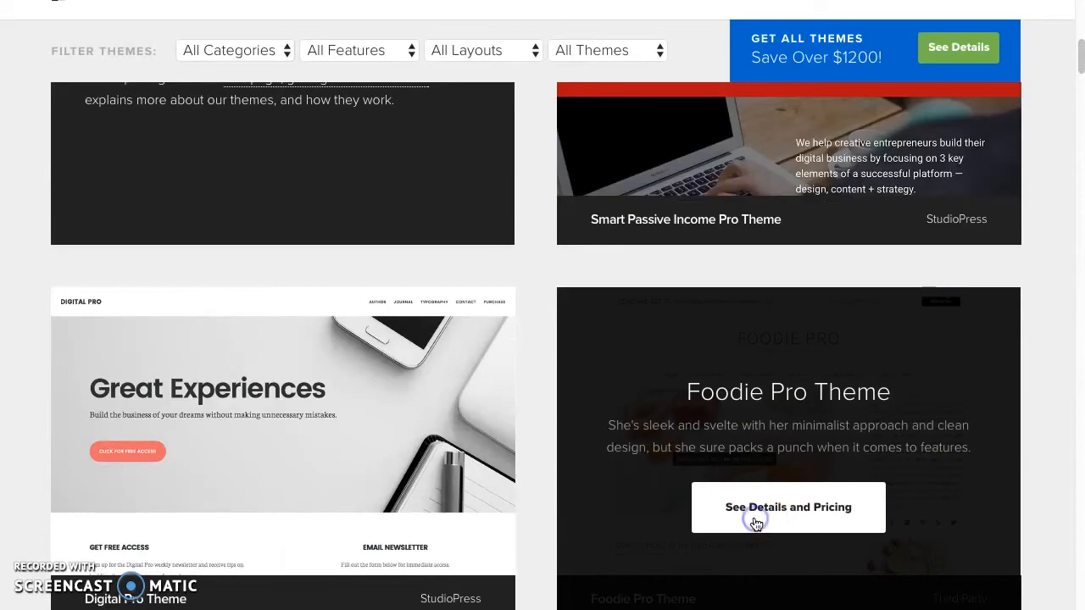
View Foodie Pro's details and pricing and its demo site's Recipes page
{"action": "left_click", "coordinate": [787, 507]}
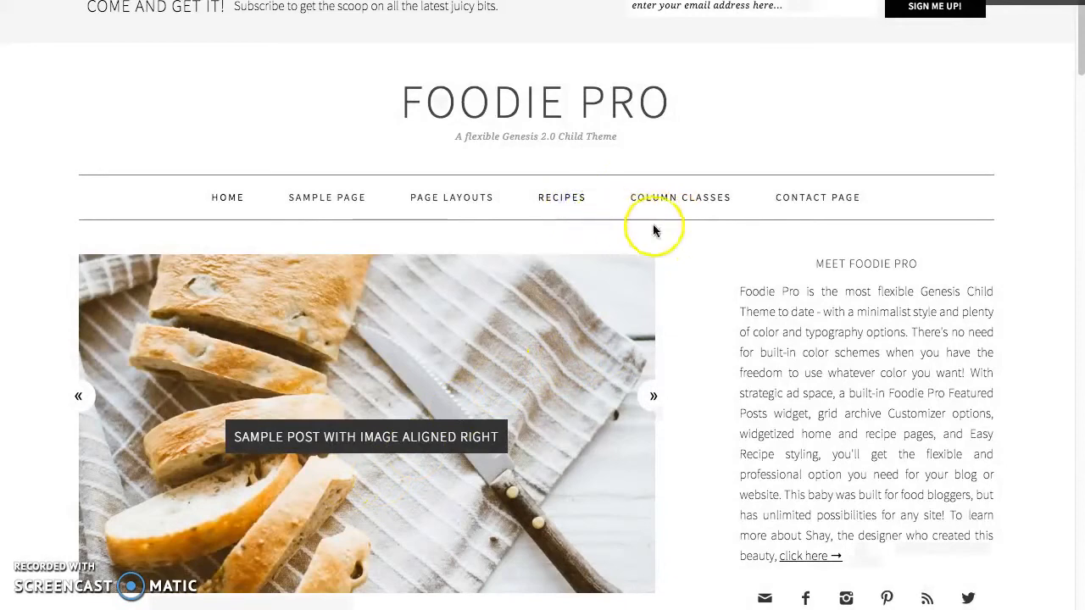
{"action": "left_click", "coordinate": [561, 196]}
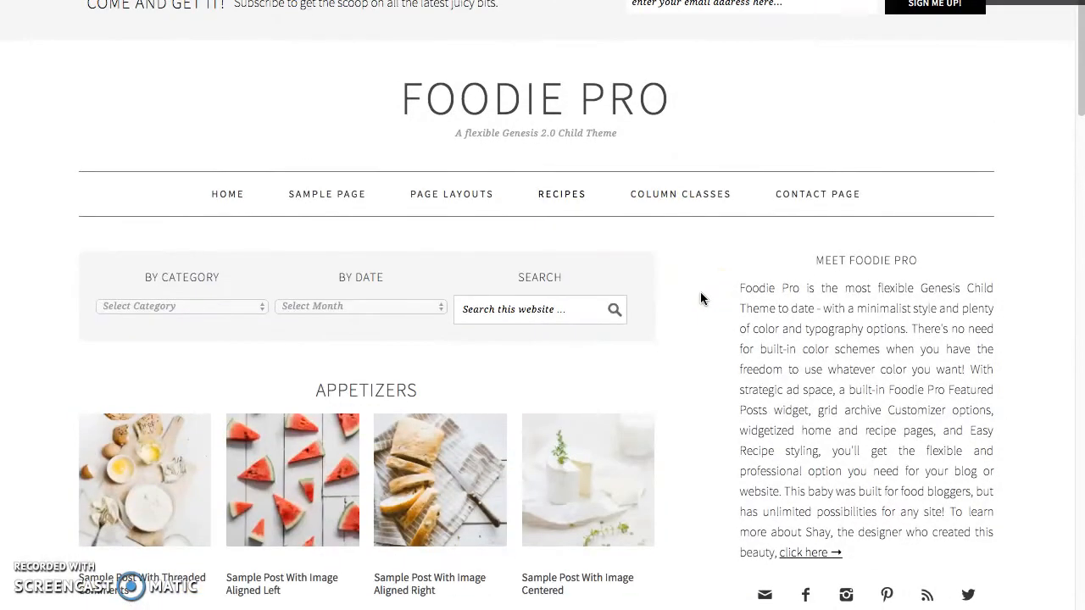
{"action": "scroll", "scroll_direction": "down", "scroll_amount": 3}
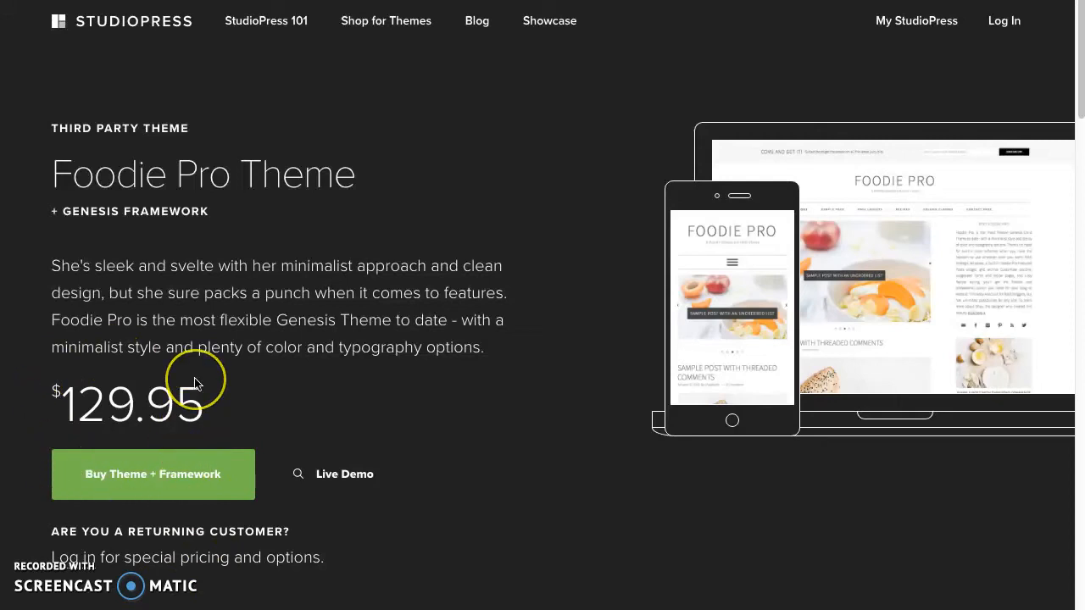
{"action": "mouse_move", "coordinate": [185, 438]}
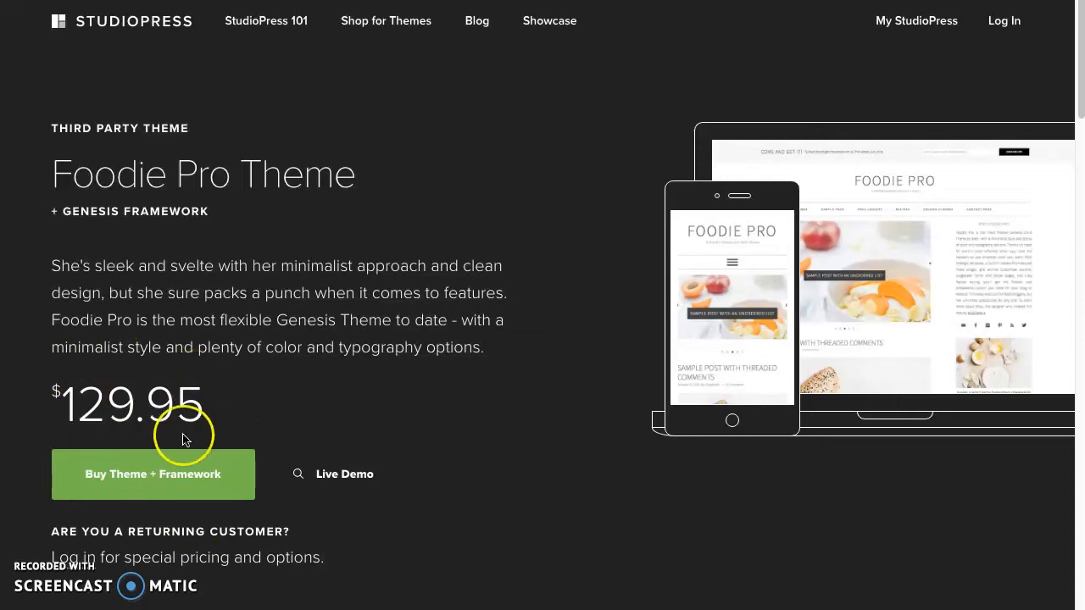
{"action": "mouse_move", "coordinate": [203, 485]}
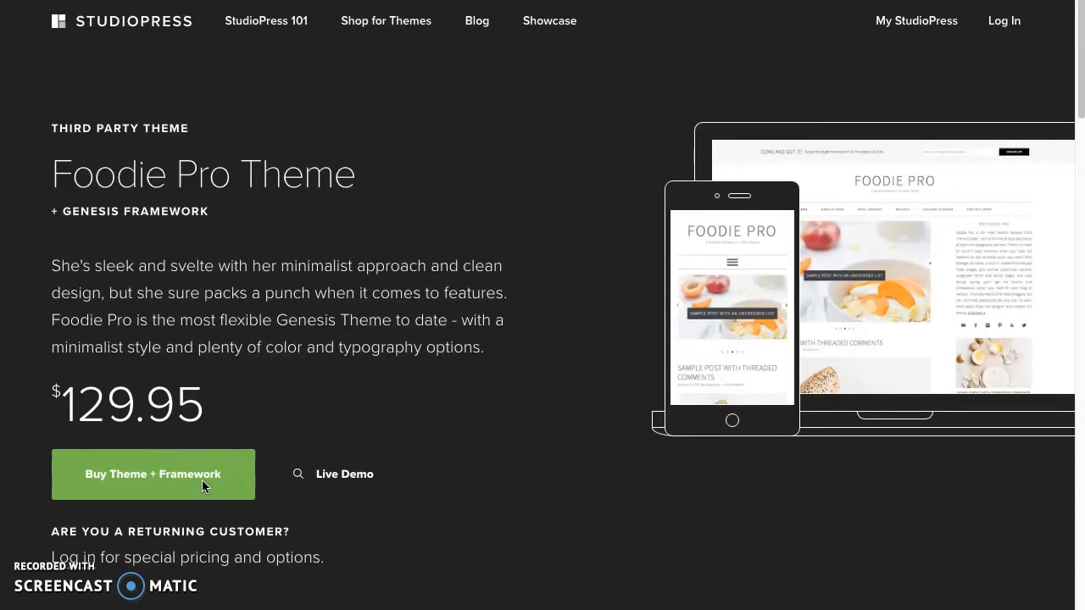
{"action": "mouse_move", "coordinate": [99, 366]}
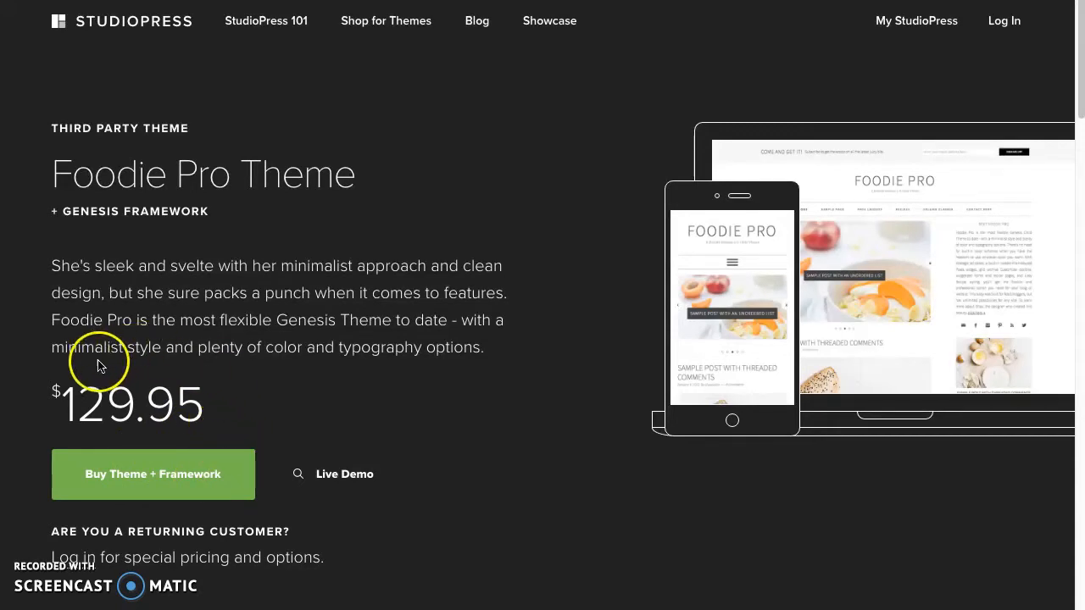
{"action": "mouse_move", "coordinate": [190, 421]}
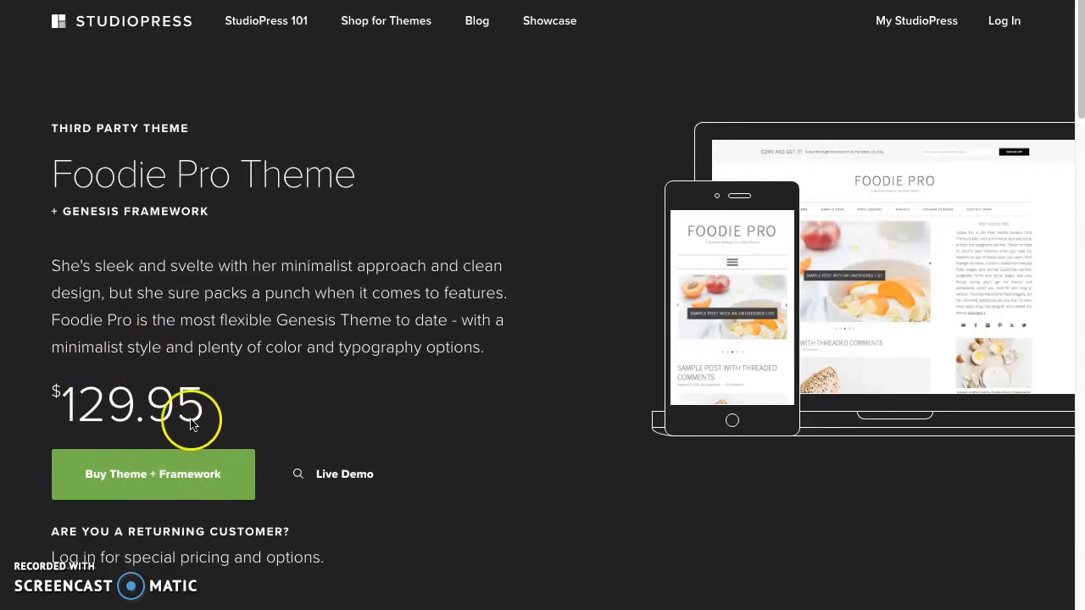
{"action": "mouse_move", "coordinate": [146, 373]}
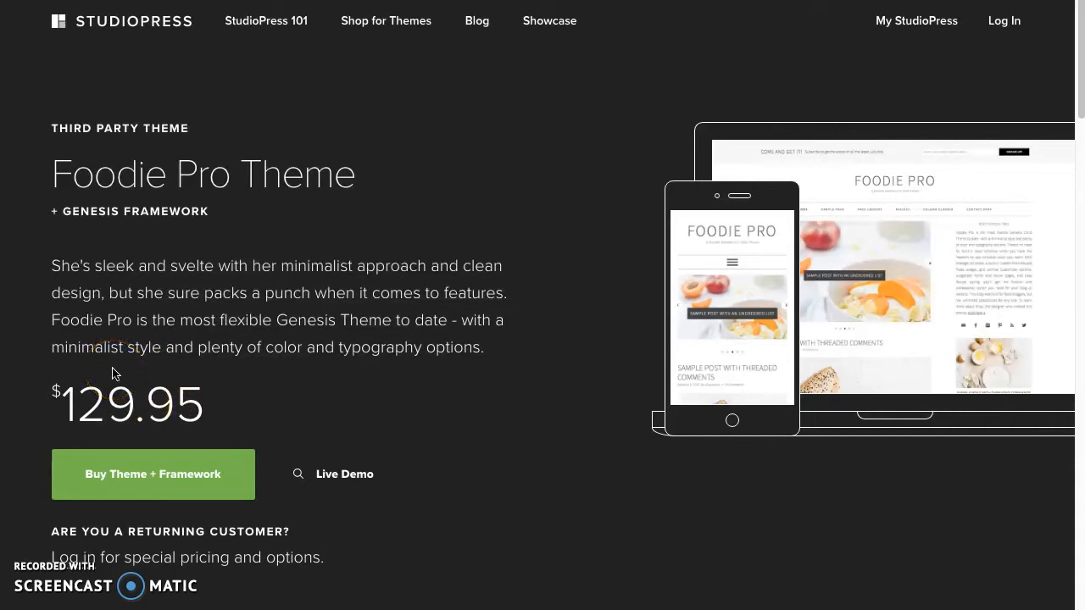
{"action": "mouse_move", "coordinate": [166, 207]}
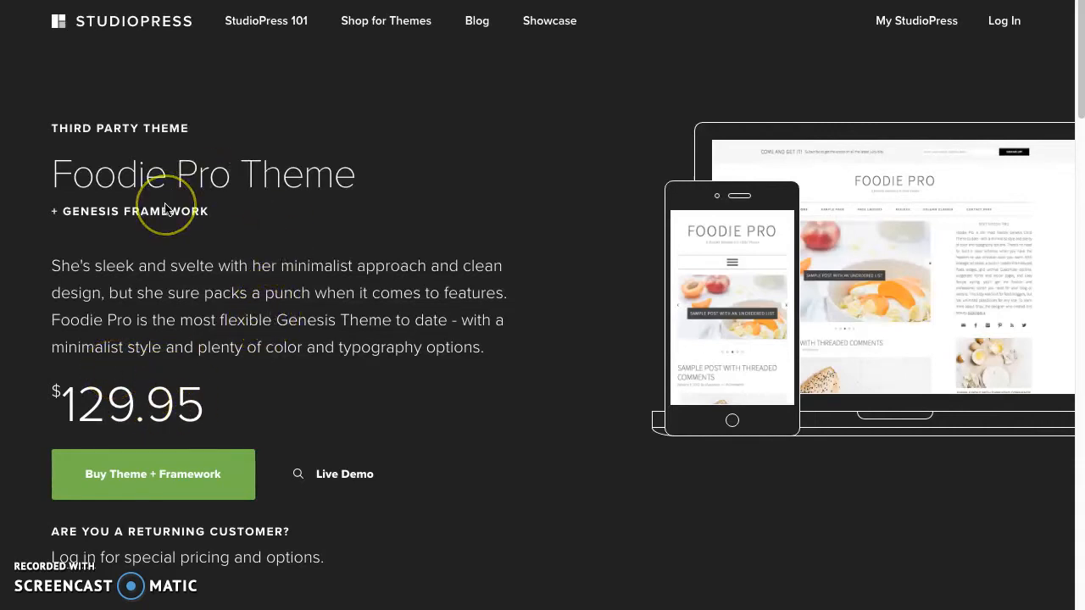
{"action": "mouse_move", "coordinate": [71, 347]}
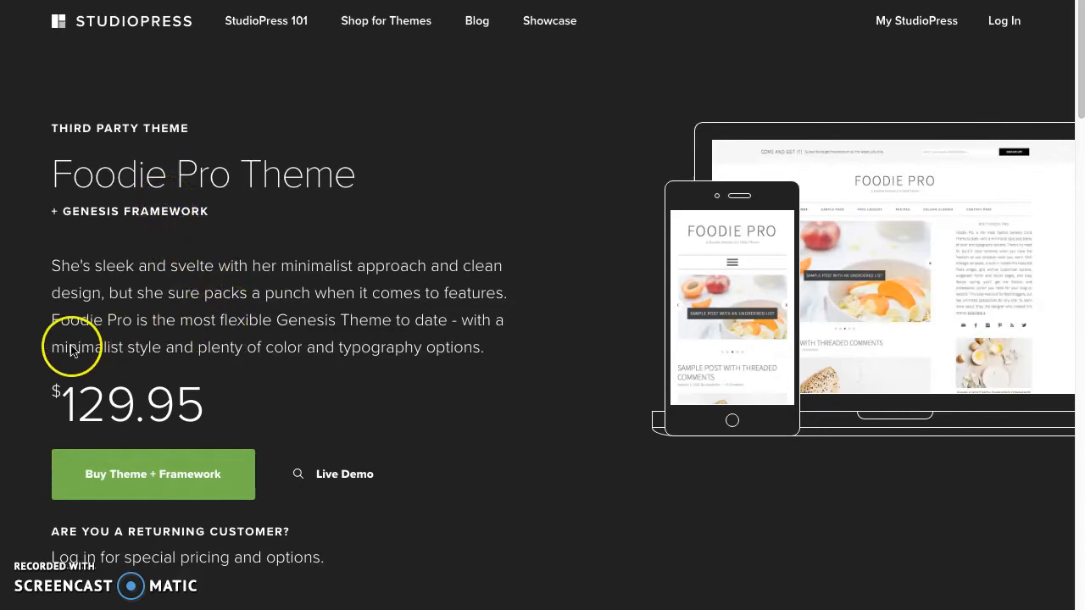
{"action": "mouse_move", "coordinate": [247, 412]}
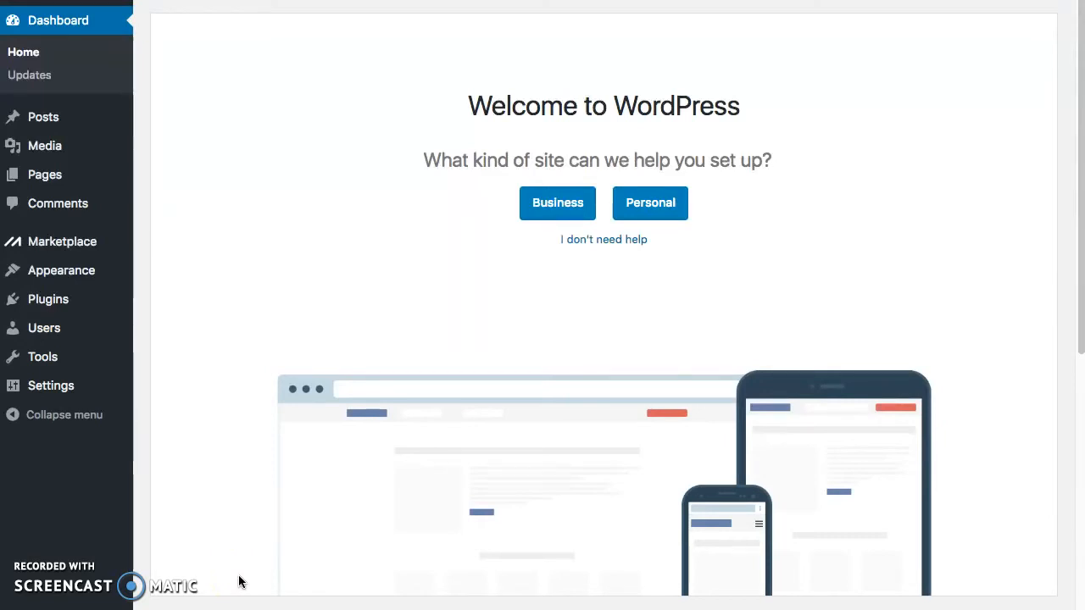
{"action": "mouse_move", "coordinate": [224, 364]}
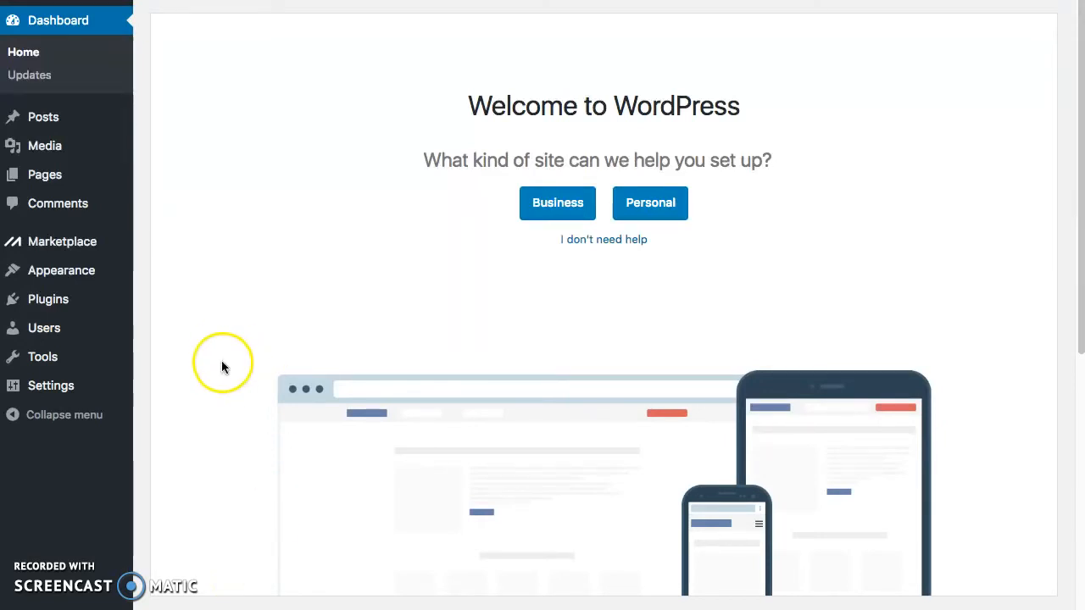
{"action": "mouse_move", "coordinate": [61, 279]}
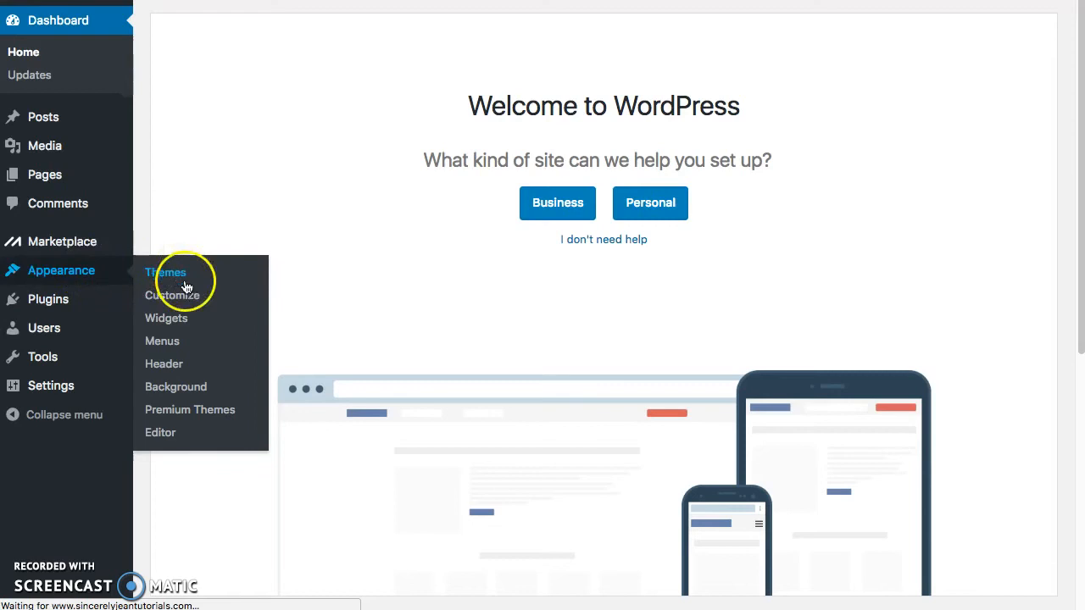
Go to Appearance > Themes to list the site's installed themes
{"action": "left_click", "coordinate": [166, 271]}
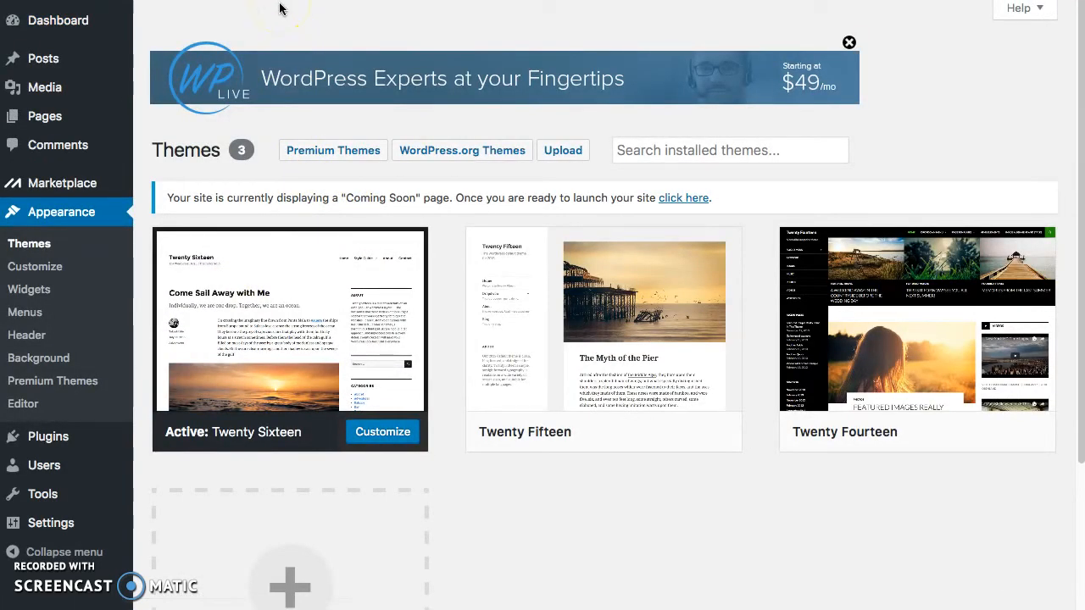
{"action": "mouse_move", "coordinate": [322, 61]}
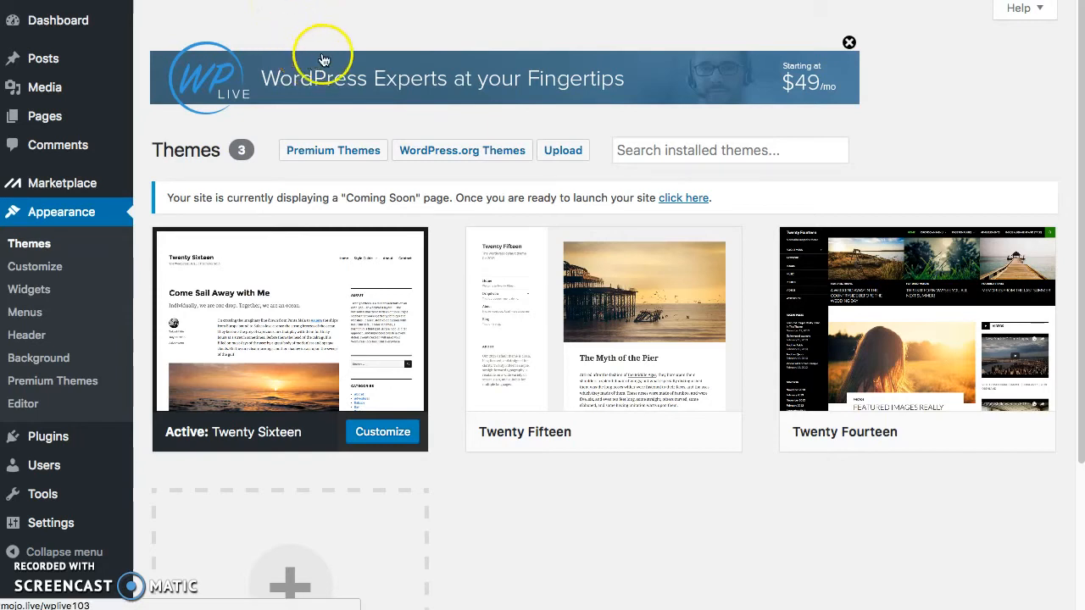
{"action": "mouse_move", "coordinate": [569, 516]}
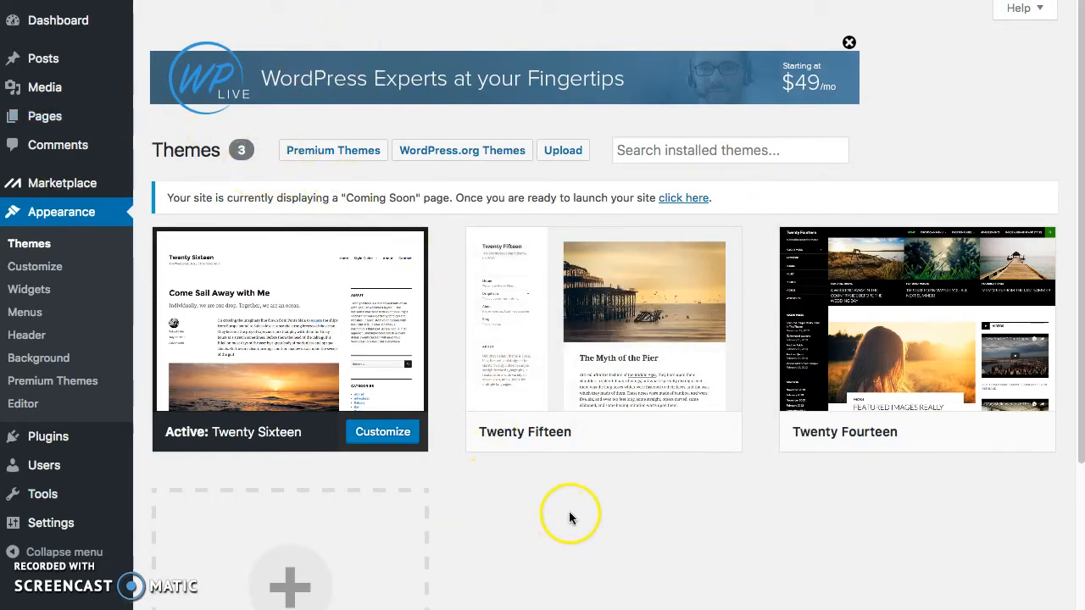
{"action": "mouse_move", "coordinate": [583, 512]}
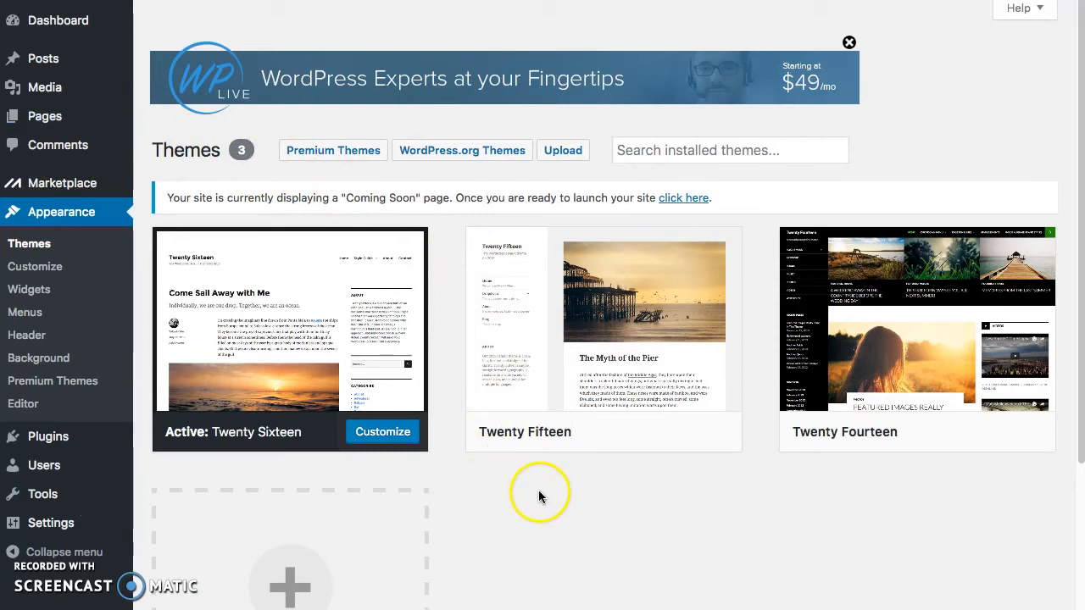
Upload and install the genesis.2.4.2.zip theme file via Add New > Upload Theme
{"action": "left_click", "coordinate": [563, 149]}
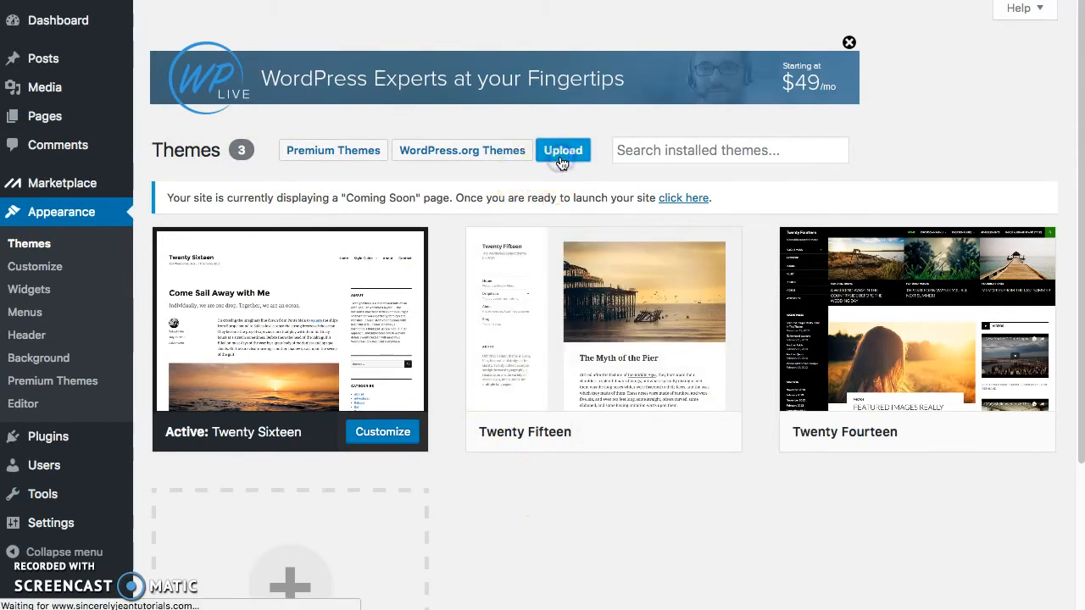
{"action": "left_click", "coordinate": [461, 149]}
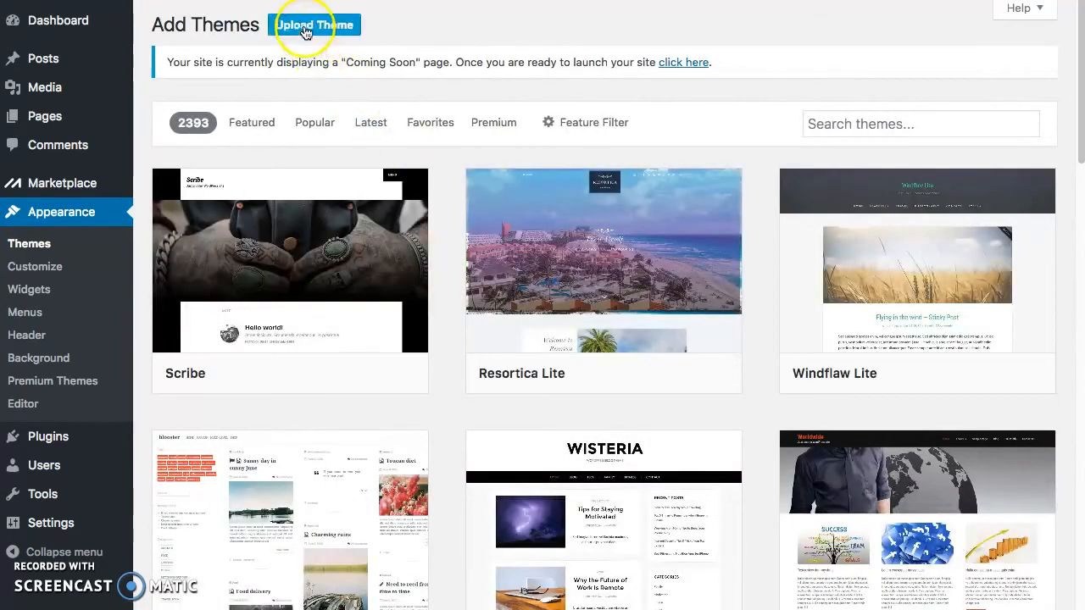
{"action": "left_click", "coordinate": [314, 23]}
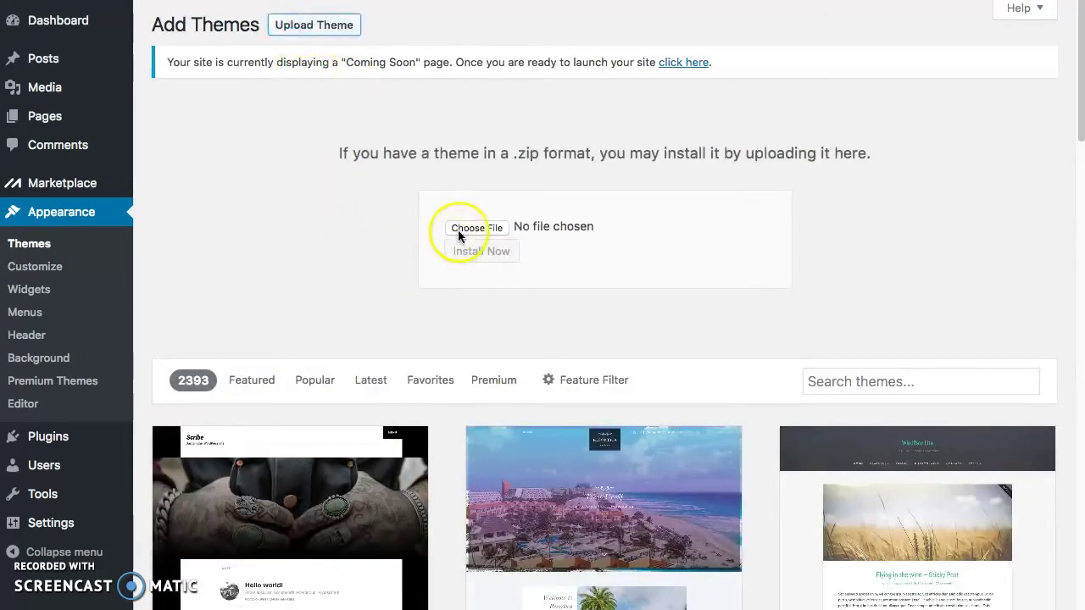
{"action": "left_click", "coordinate": [475, 227]}
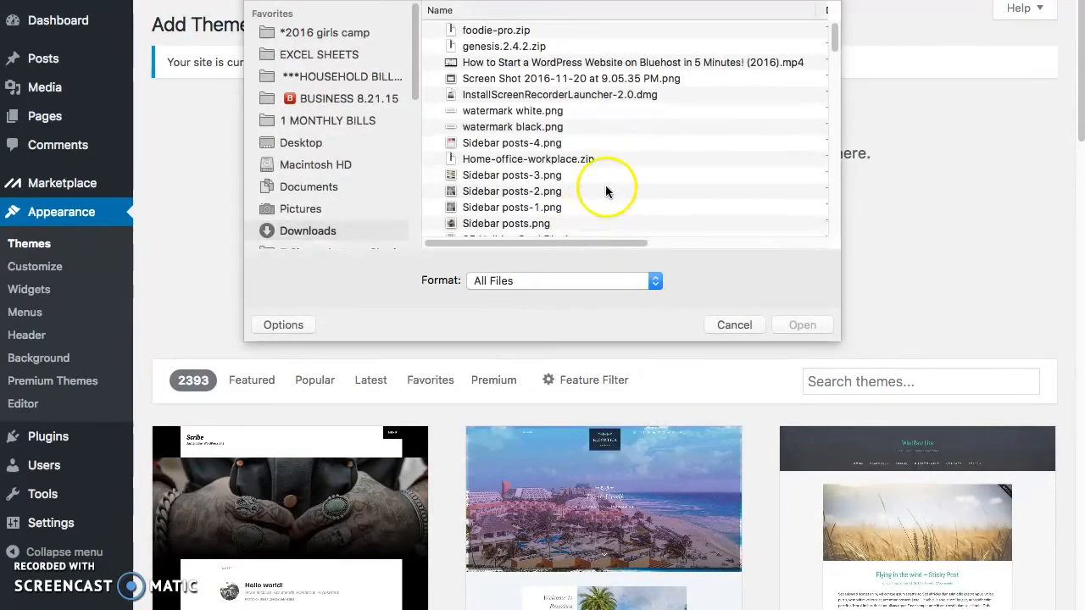
{"action": "left_click", "coordinate": [800, 325]}
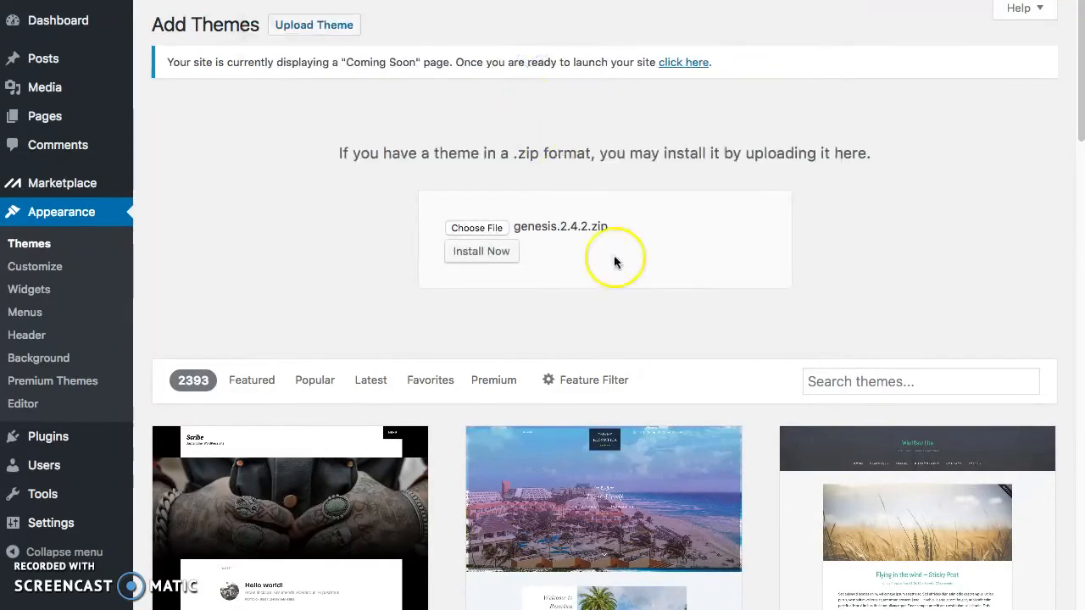
{"action": "left_click", "coordinate": [482, 251]}
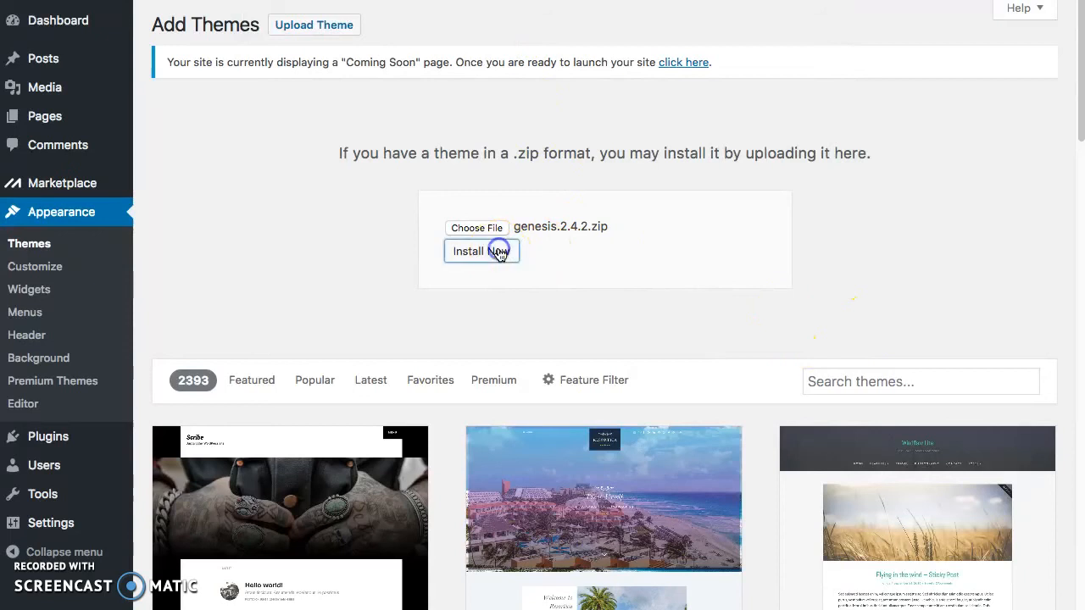
{"action": "left_click", "coordinate": [481, 251]}
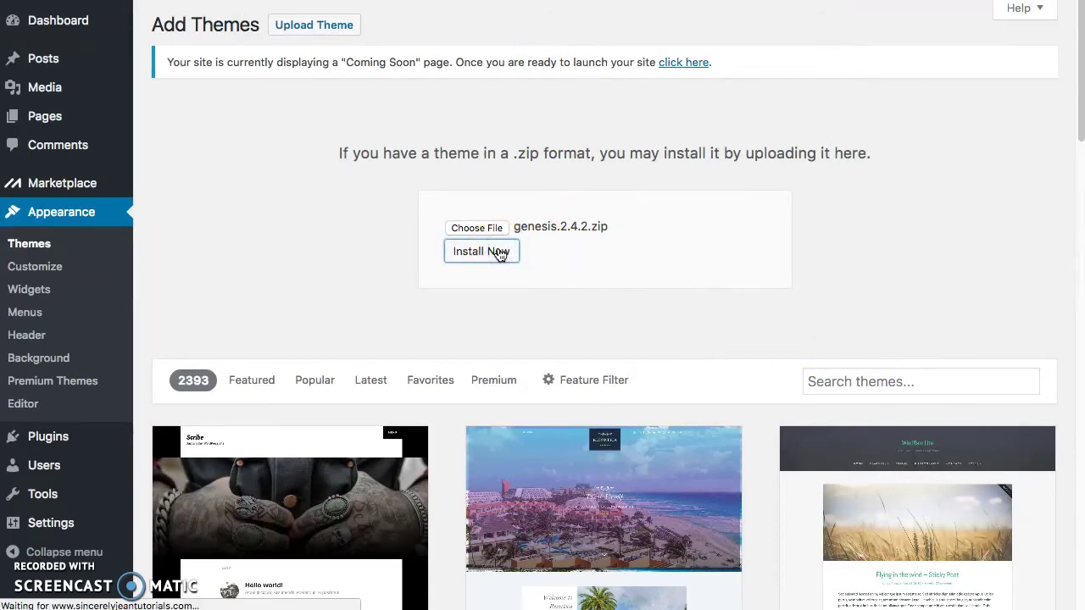
{"action": "left_click", "coordinate": [481, 250]}
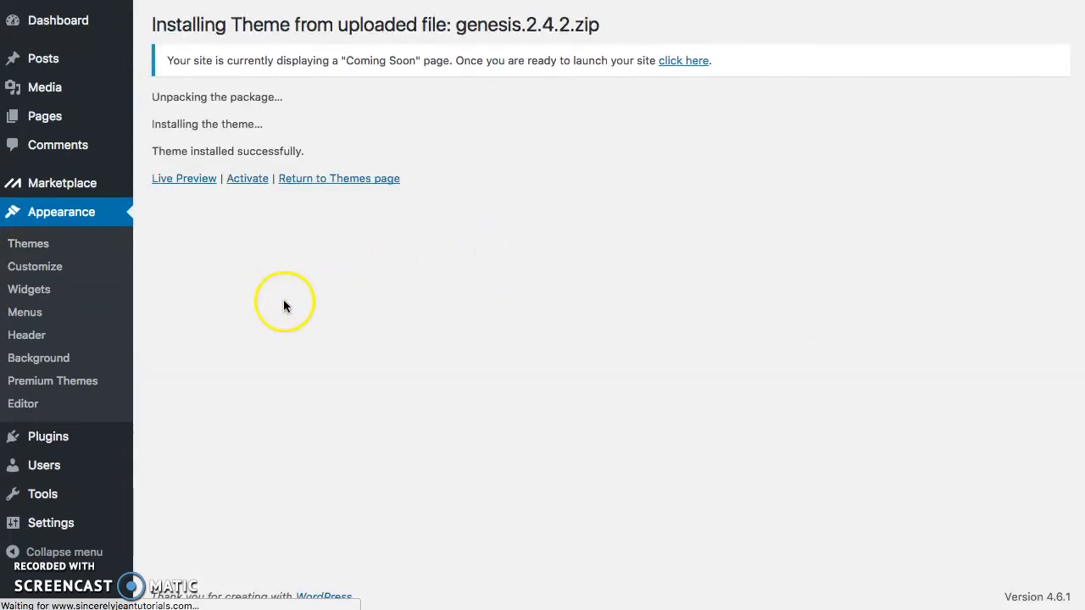
Activate the newly installed Genesis 2.4.2 theme
{"action": "left_click", "coordinate": [248, 178]}
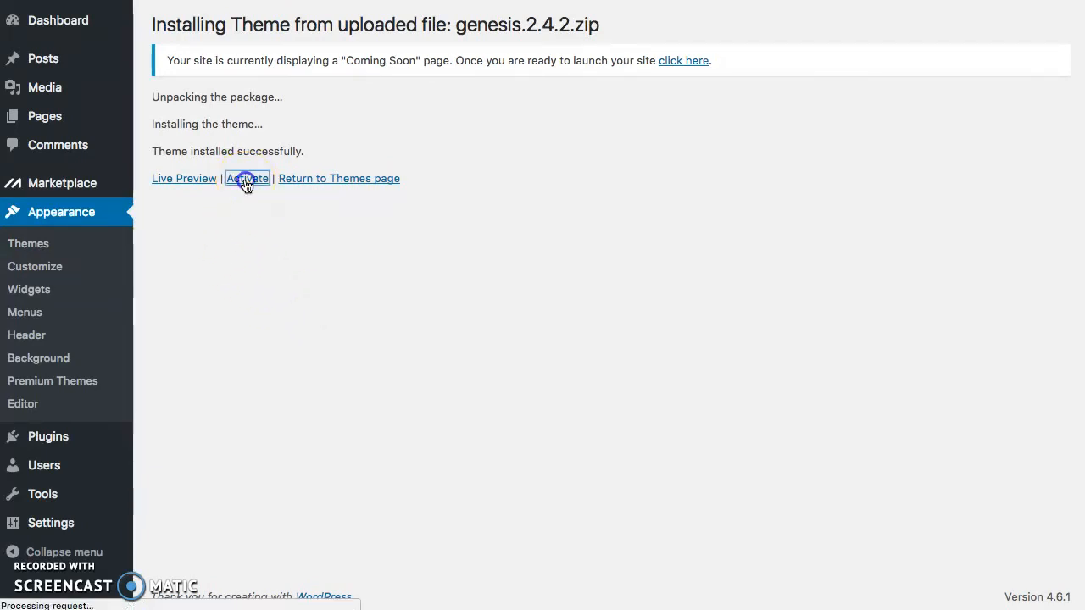
{"action": "left_click", "coordinate": [248, 178]}
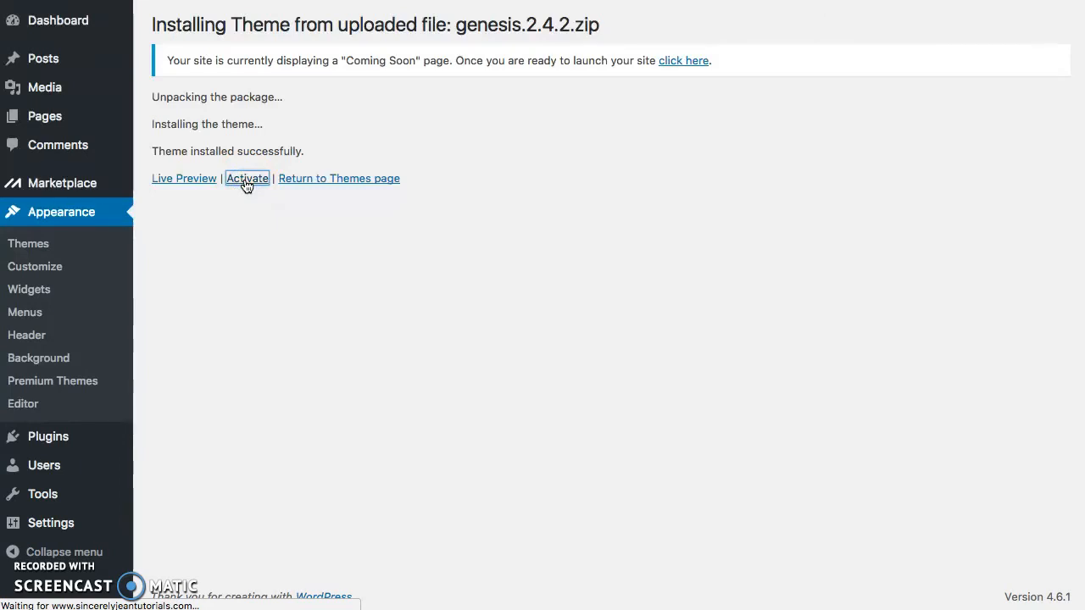
{"action": "left_click", "coordinate": [247, 178]}
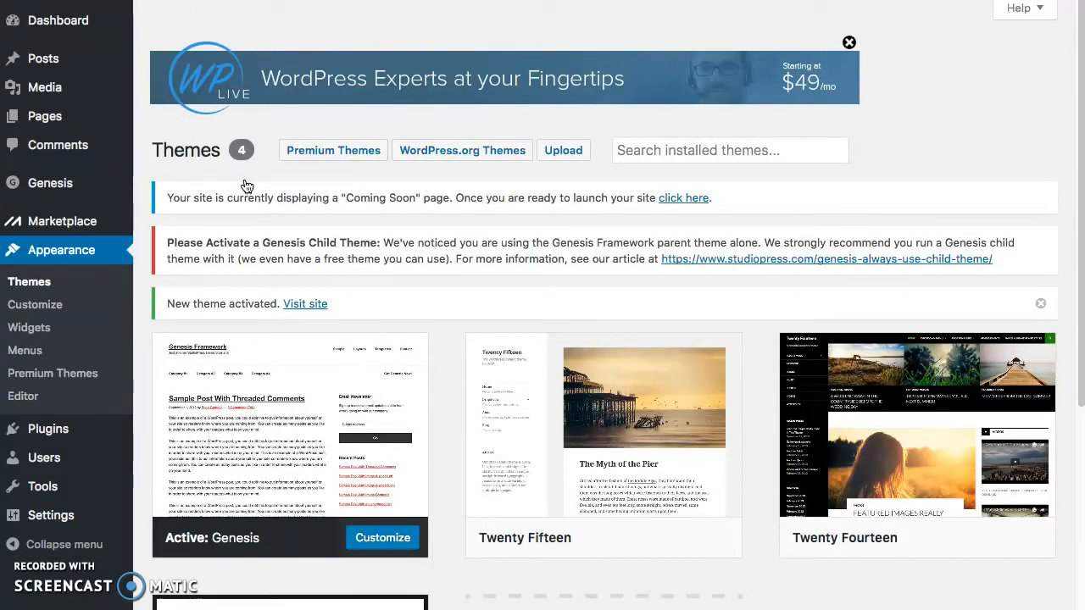
{"action": "mouse_move", "coordinate": [579, 223]}
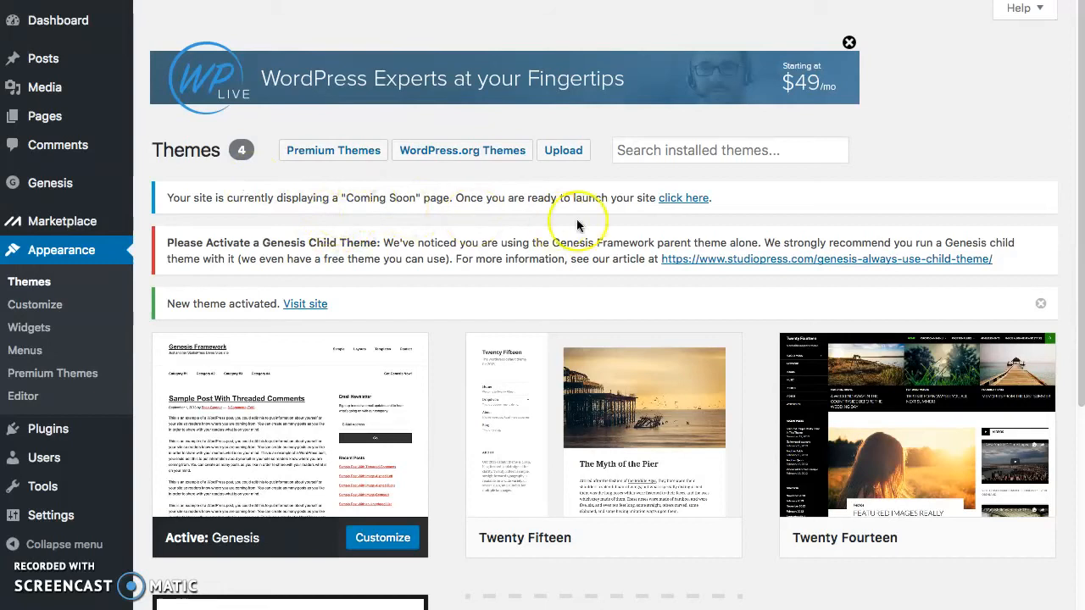
Upload and install the foodie-pro.zip child theme, with Genesis 2.4.2 as parent
{"action": "left_click", "coordinate": [563, 149]}
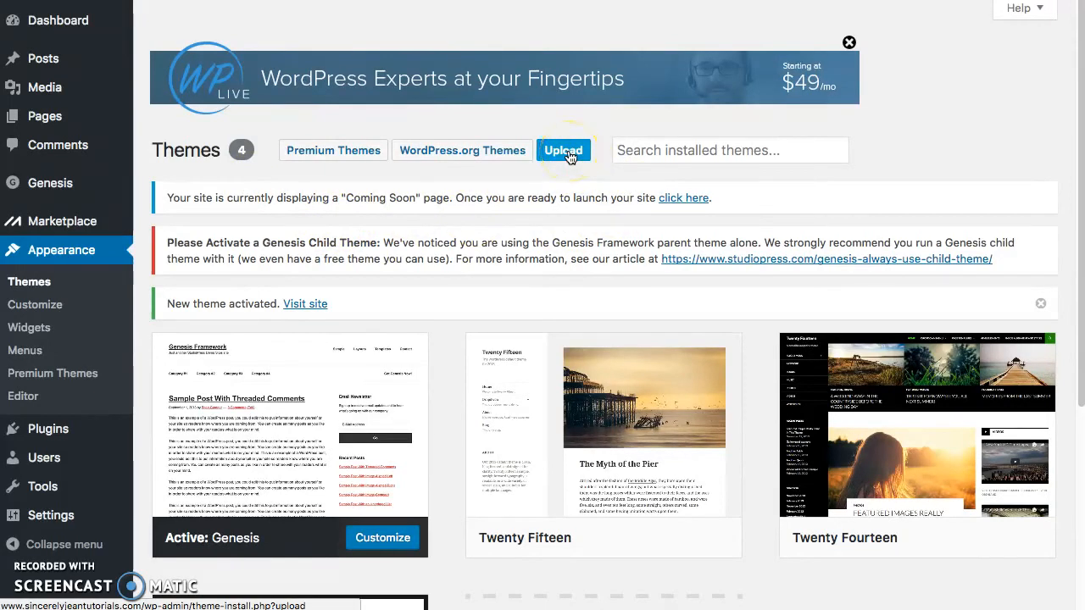
{"action": "left_click", "coordinate": [563, 149]}
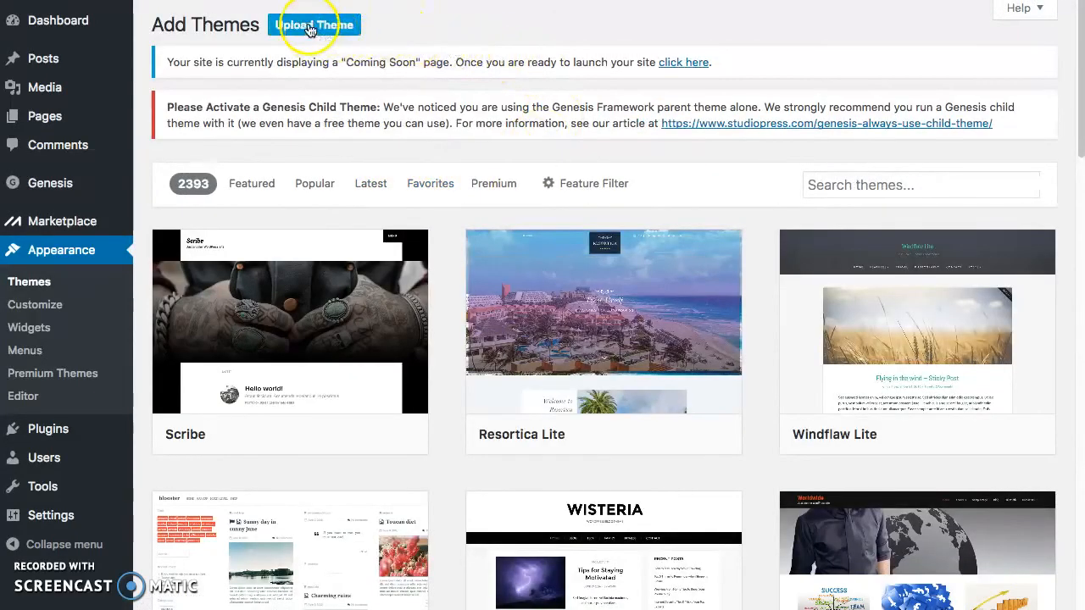
{"action": "left_click", "coordinate": [314, 26]}
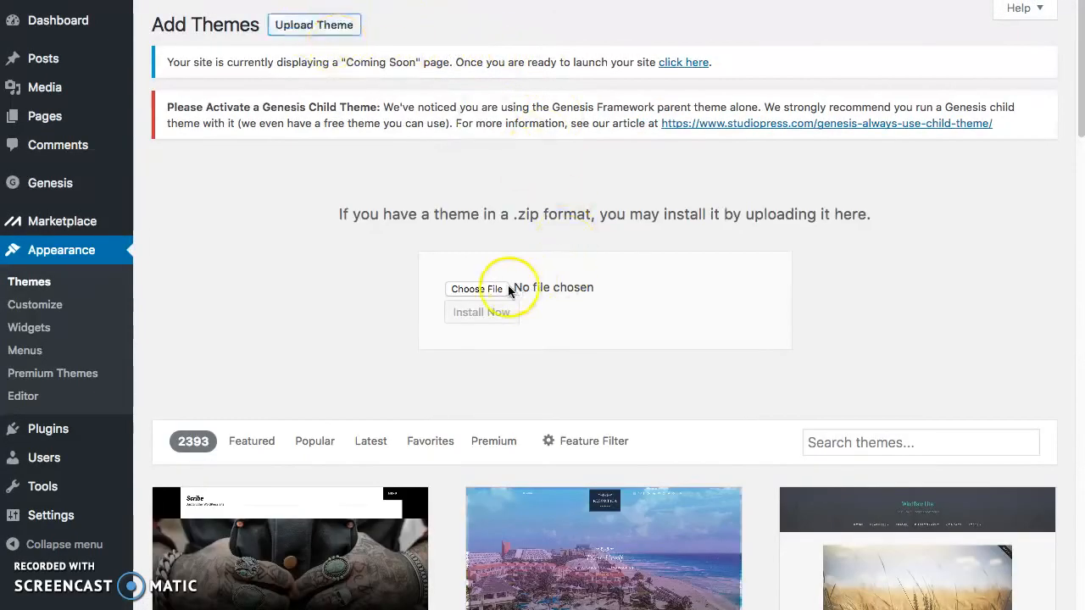
{"action": "left_click", "coordinate": [474, 288]}
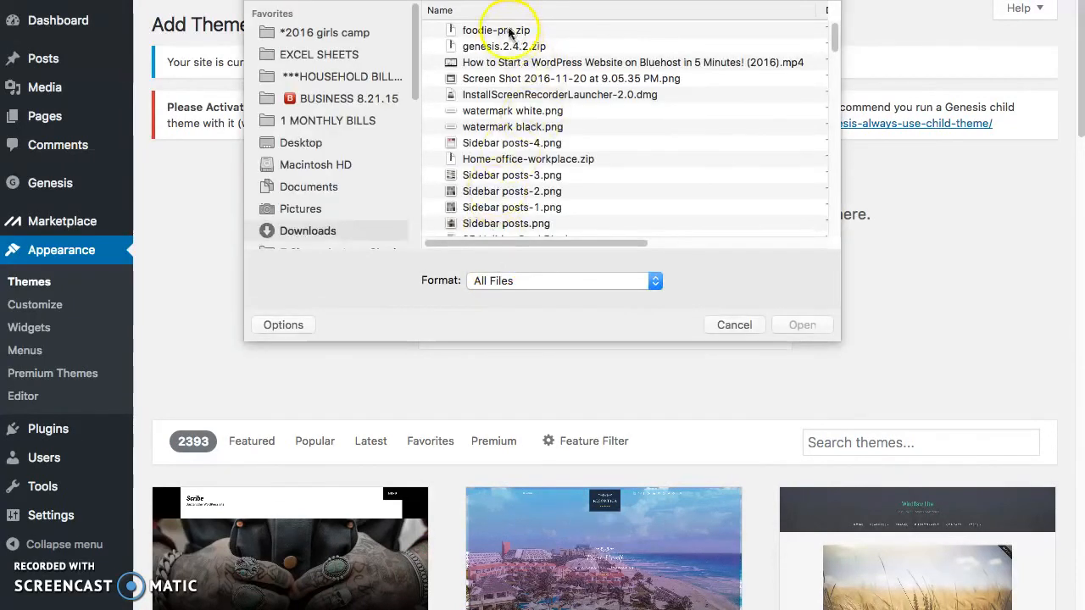
{"action": "left_click", "coordinate": [802, 325]}
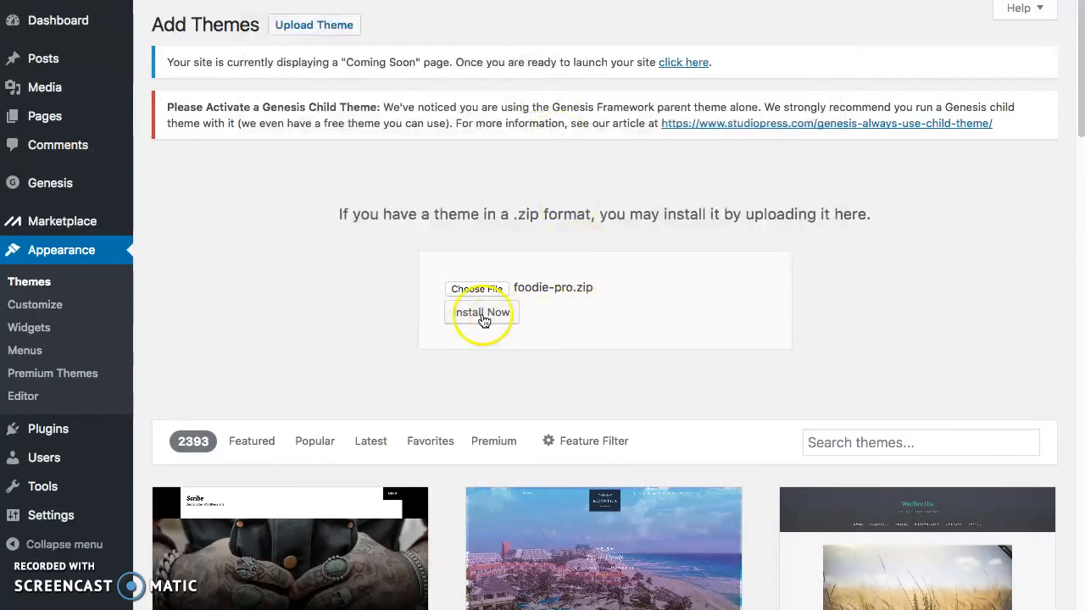
{"action": "left_click", "coordinate": [482, 312]}
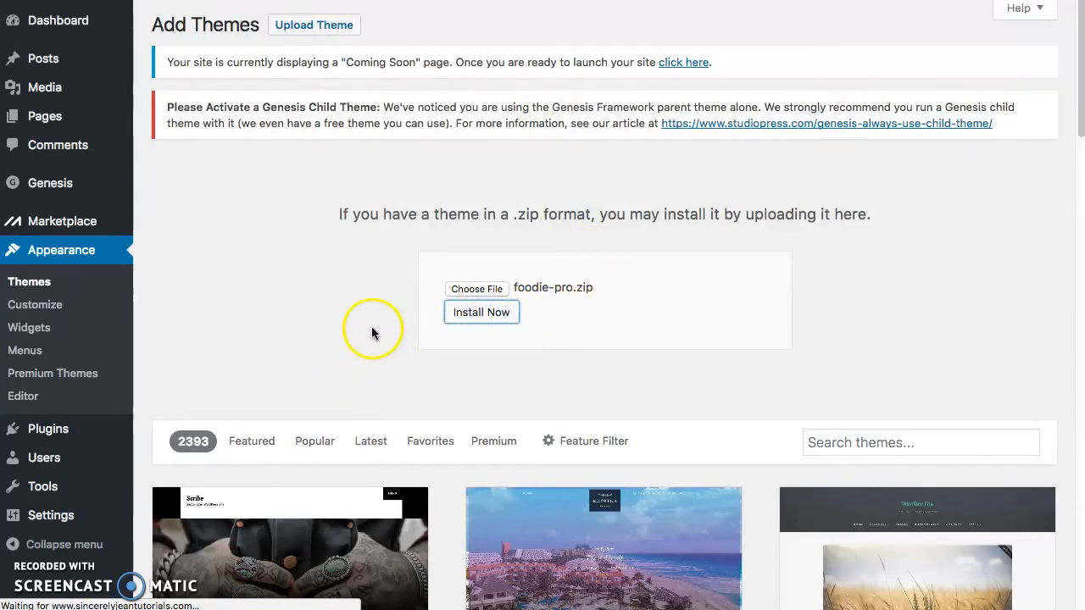
{"action": "left_click", "coordinate": [482, 312]}
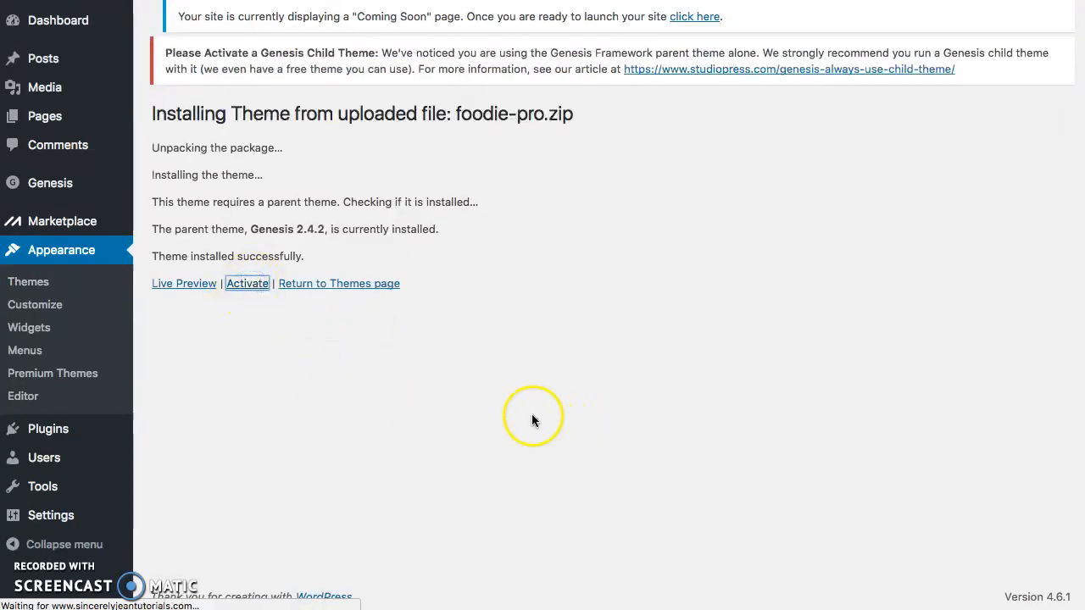
Activate the Foodie Pro child theme from the installation results page
{"action": "left_click", "coordinate": [248, 283]}
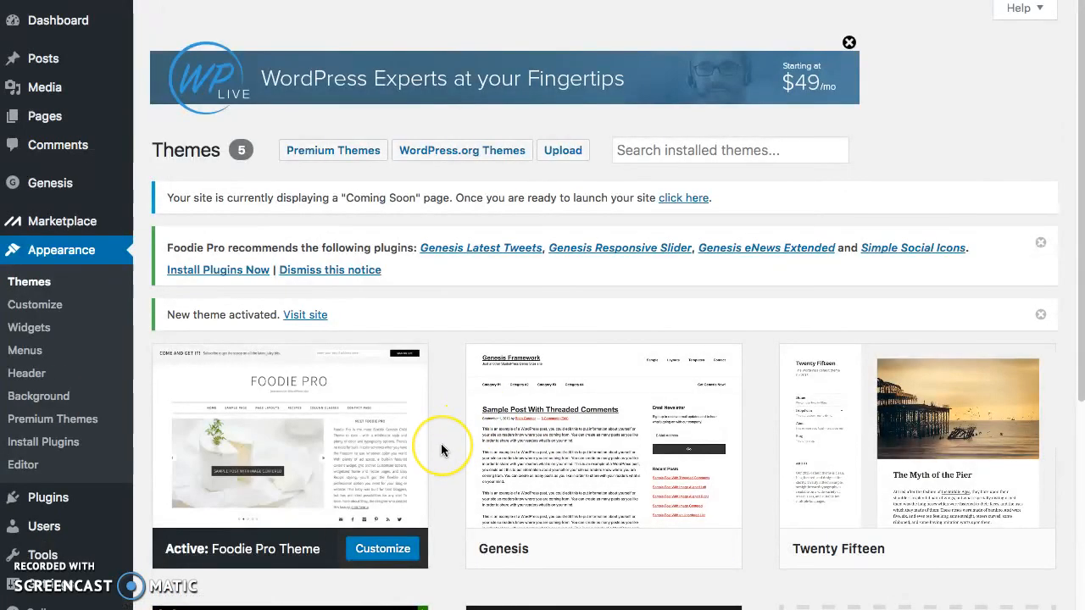
{"action": "scroll", "scroll_direction": "down", "scroll_amount": 3}
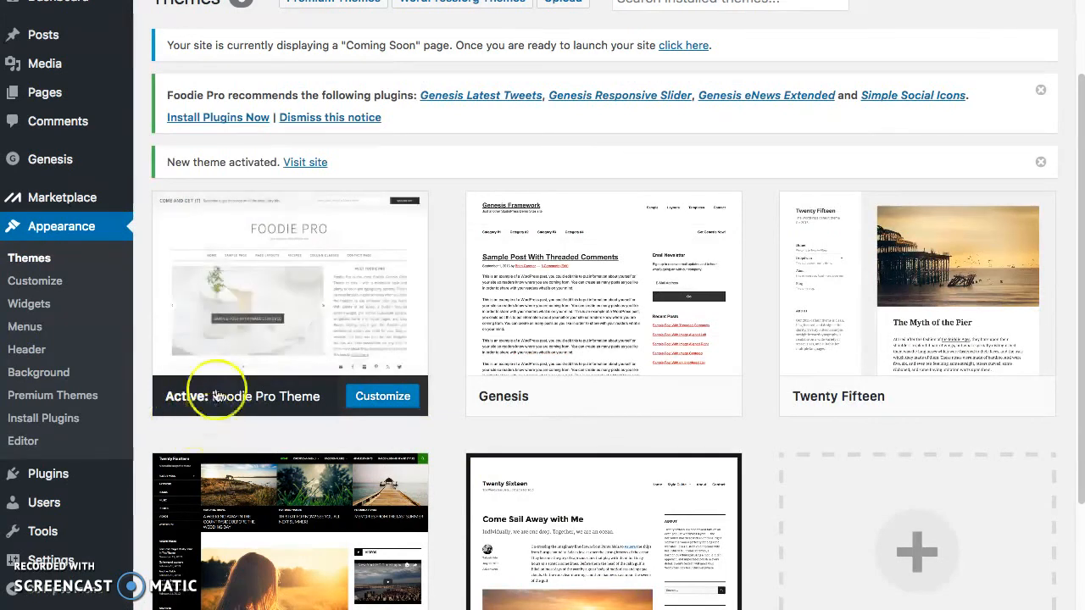
{"action": "mouse_move", "coordinate": [228, 430]}
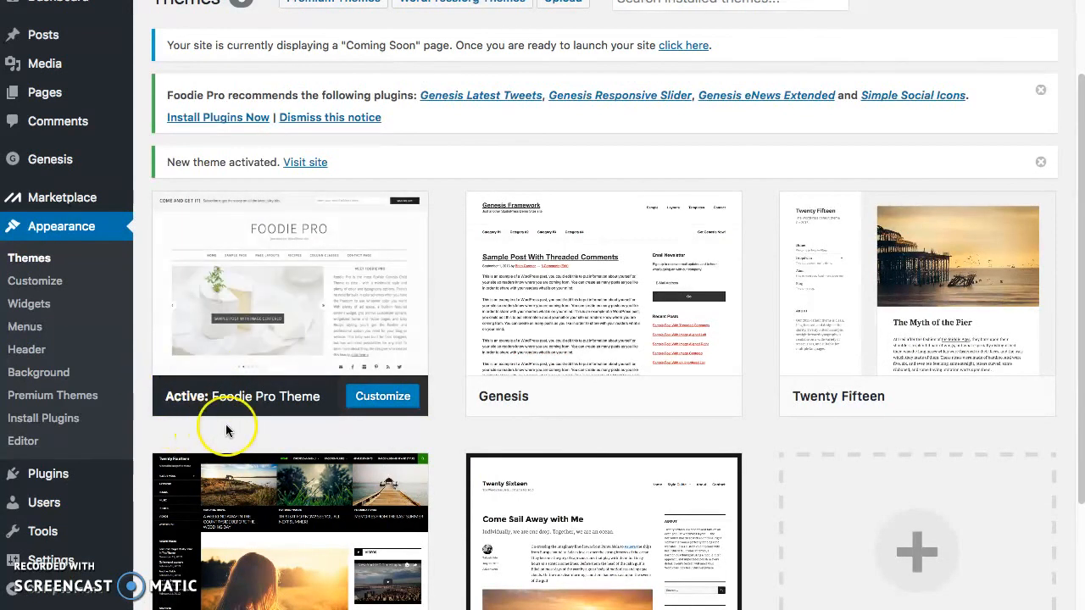